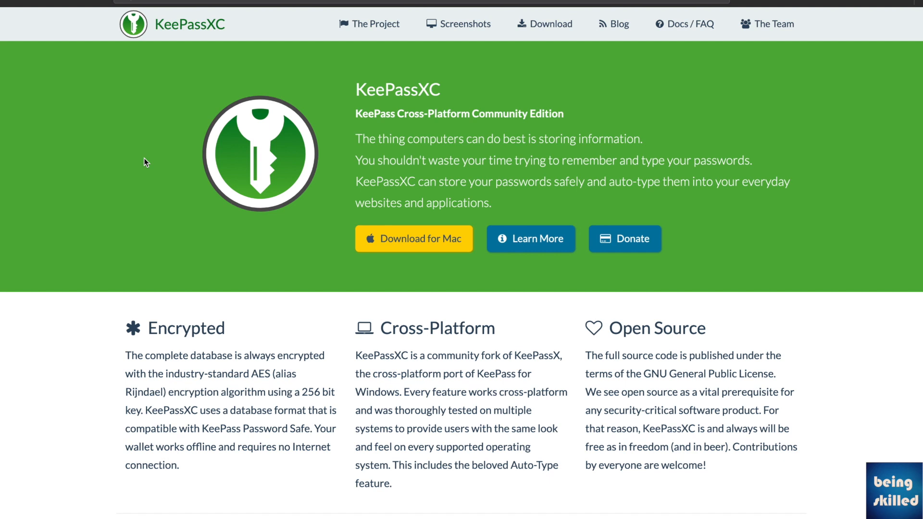
{"action": "mouse_move", "coordinate": [508, 44]}
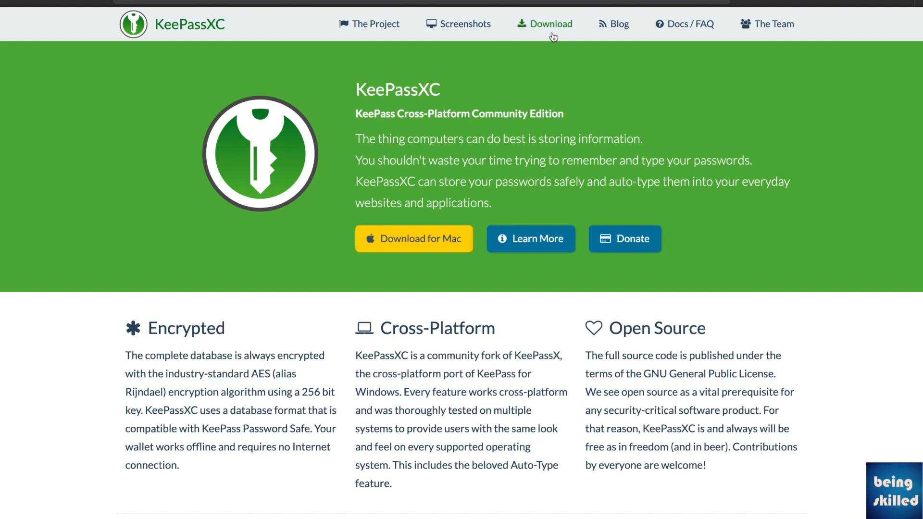
- Go to the KeePassXC Download page listing the macOS installer packages
{"action": "left_click", "coordinate": [544, 24]}
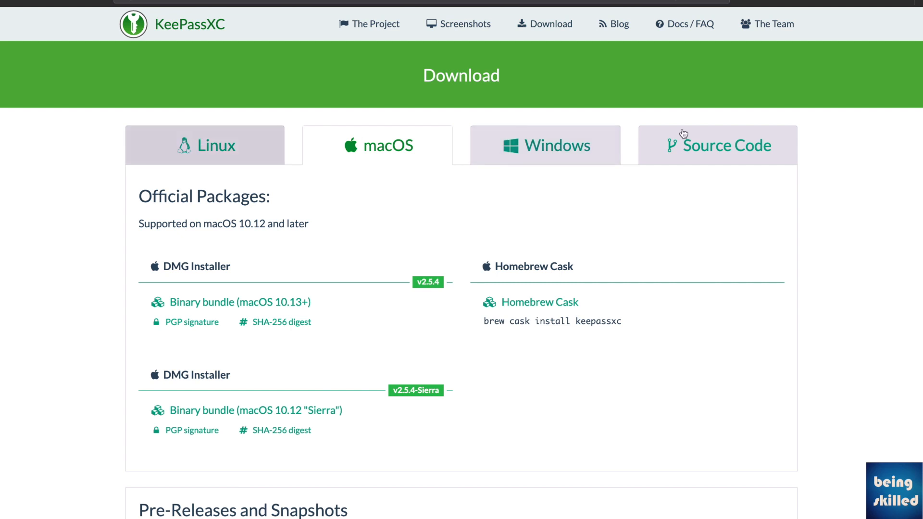
{"action": "mouse_move", "coordinate": [236, 146]}
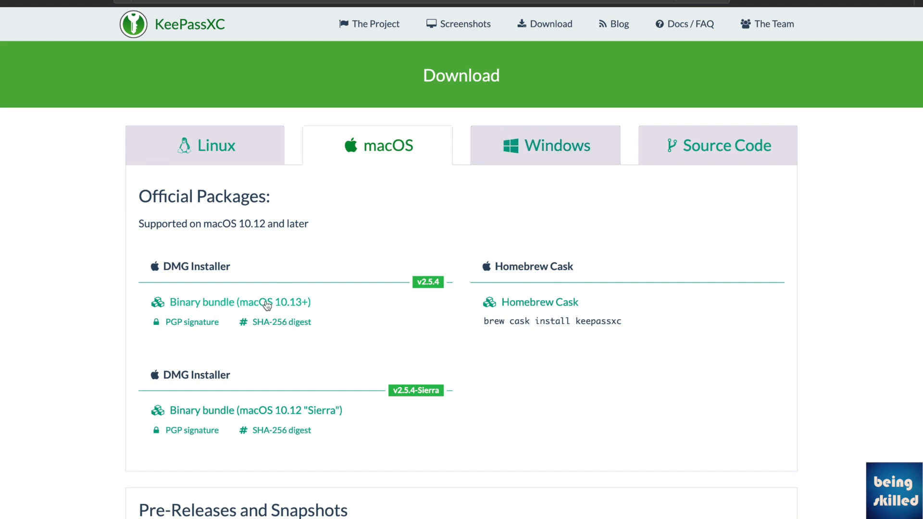
{"action": "mouse_move", "coordinate": [297, 305]}
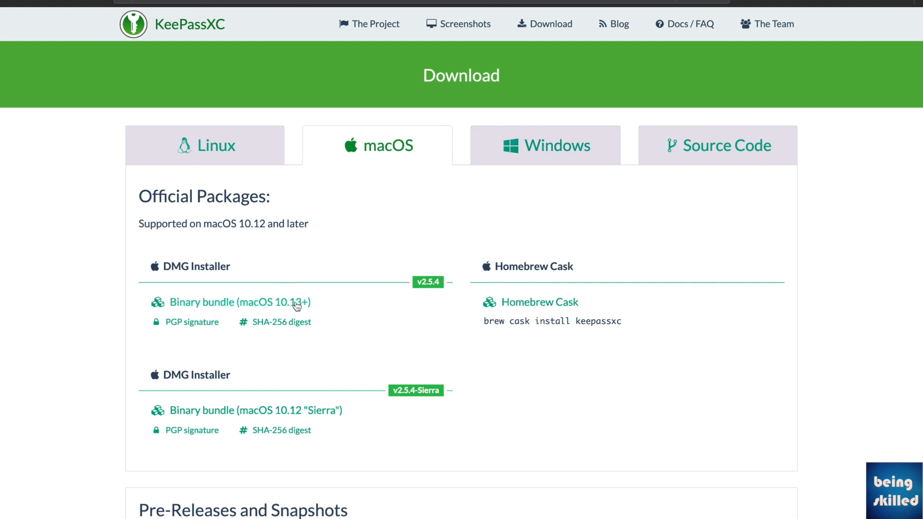
- Launch KeePassXC from the mounted disk image, confirming the internet-download warning
{"action": "left_click", "coordinate": [234, 302]}
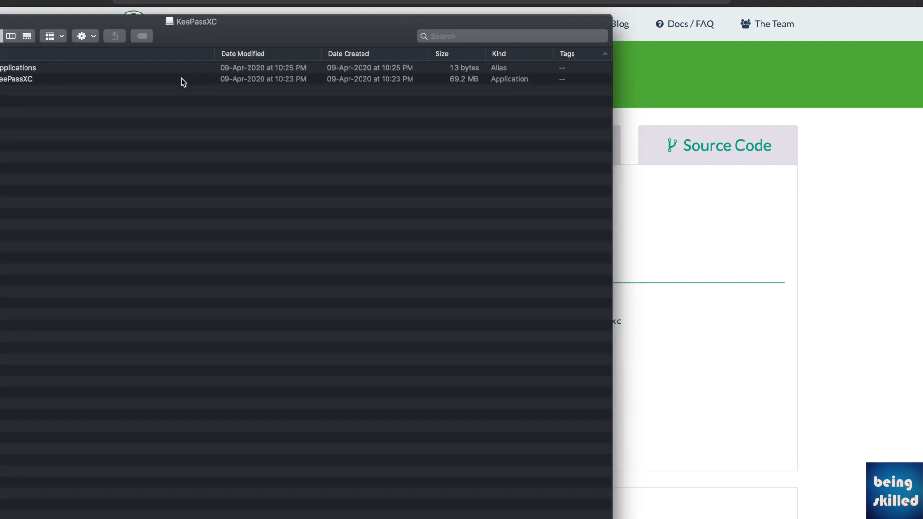
{"action": "left_click", "coordinate": [177, 79]}
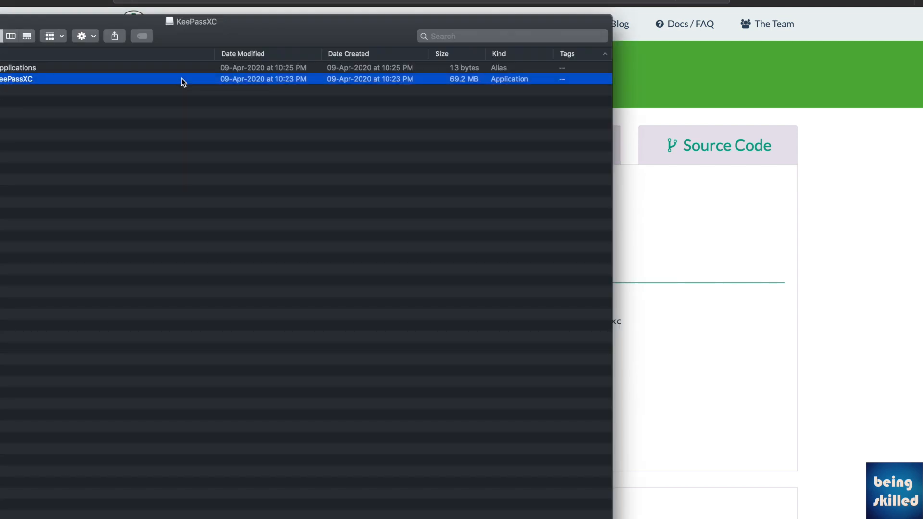
{"action": "double_click", "coordinate": [17, 78]}
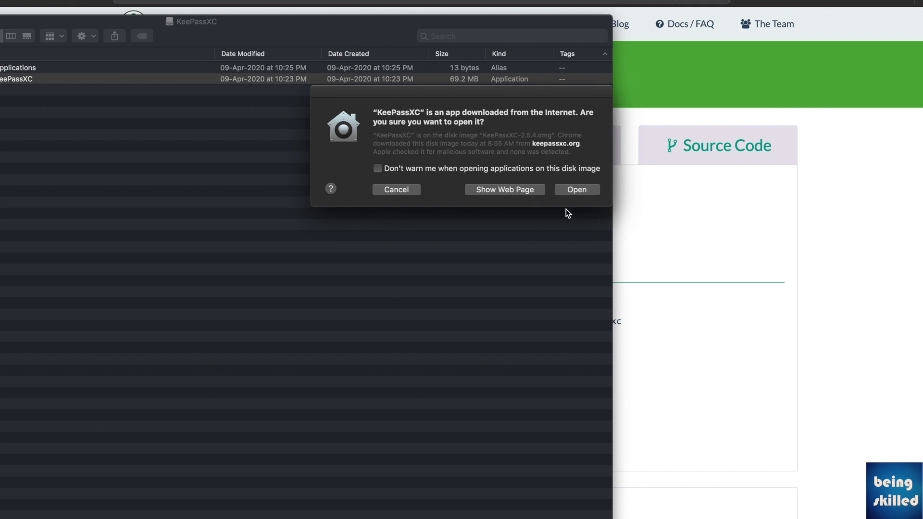
{"action": "mouse_move", "coordinate": [567, 197]}
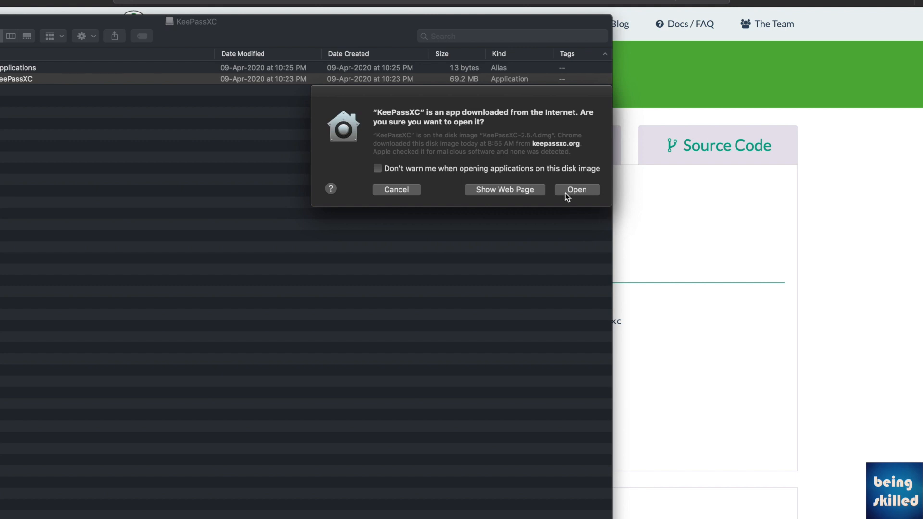
{"action": "left_click", "coordinate": [576, 190]}
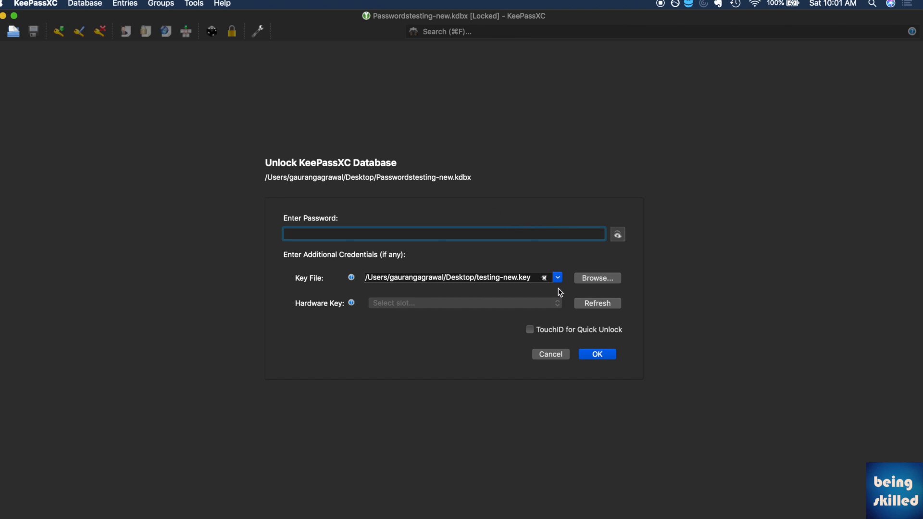
- Start a new database named TesingNew with description 'hyper secure p' and continue to encryption settings
{"action": "left_click", "coordinate": [550, 354]}
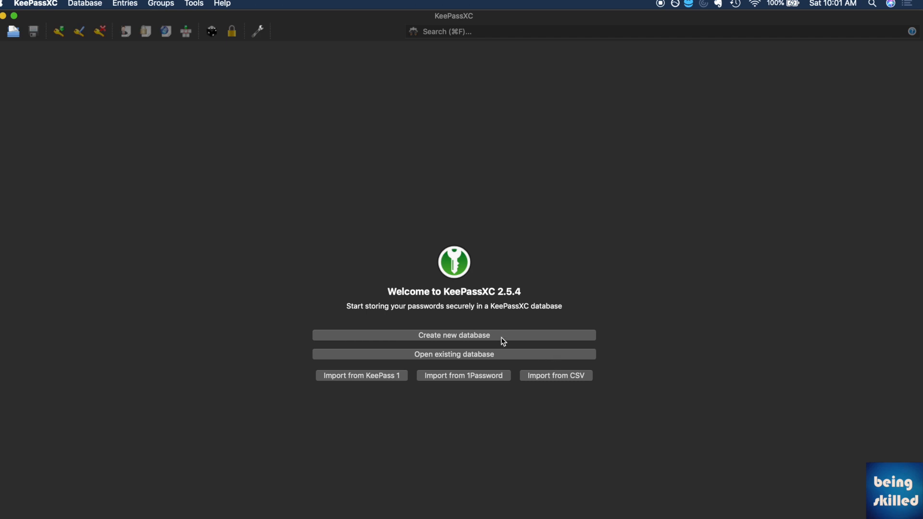
{"action": "left_click", "coordinate": [452, 334]}
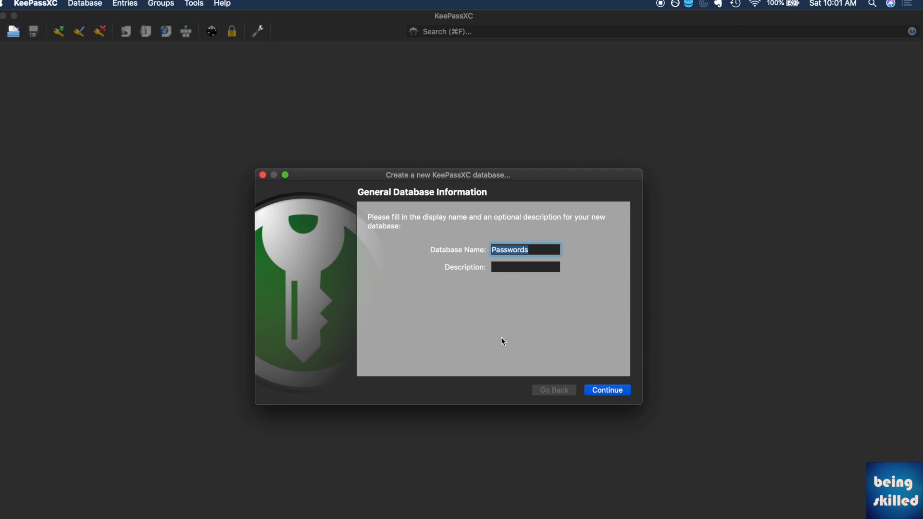
{"action": "type", "text": "TesingNew1"}
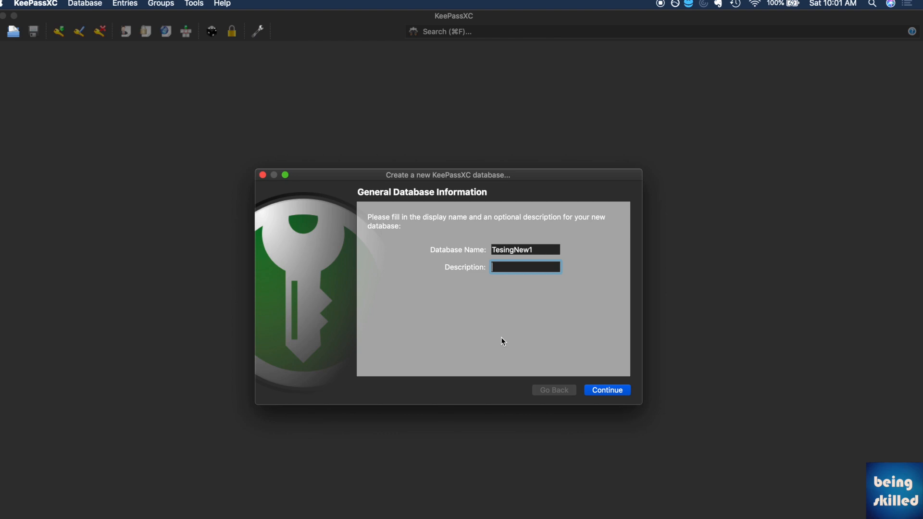
{"action": "type", "text": "hyper secure p"}
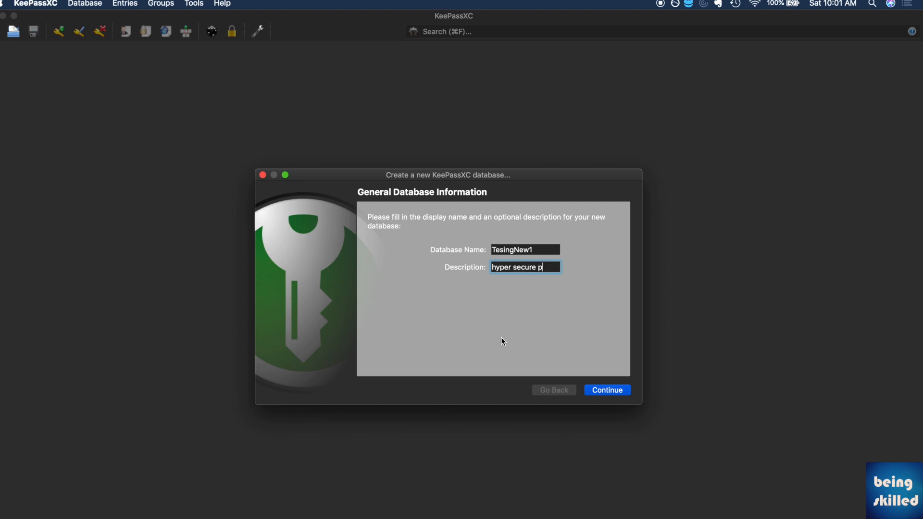
{"action": "left_click", "coordinate": [606, 389]}
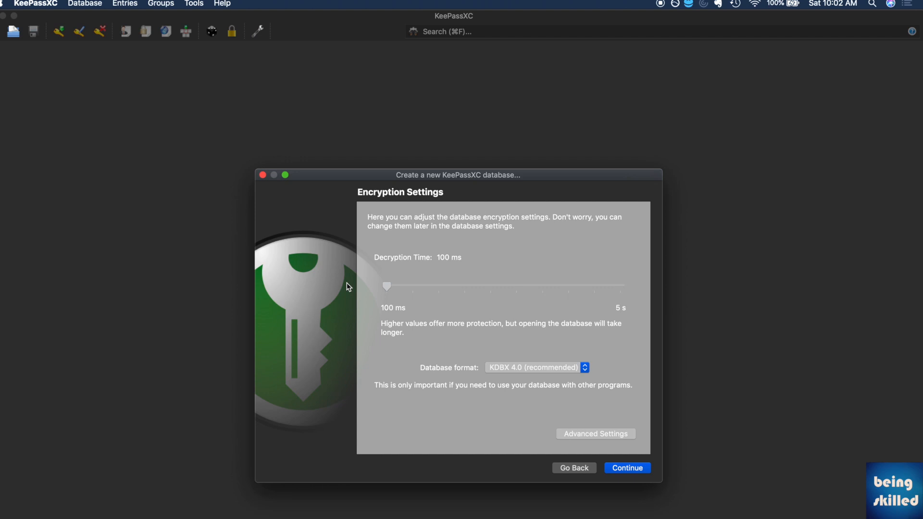
- Set the decryption time slider to the 5-second maximum and continue to the master key page
{"action": "left_click_drag", "start_coordinate": [387, 286], "coordinate": [516, 287]}
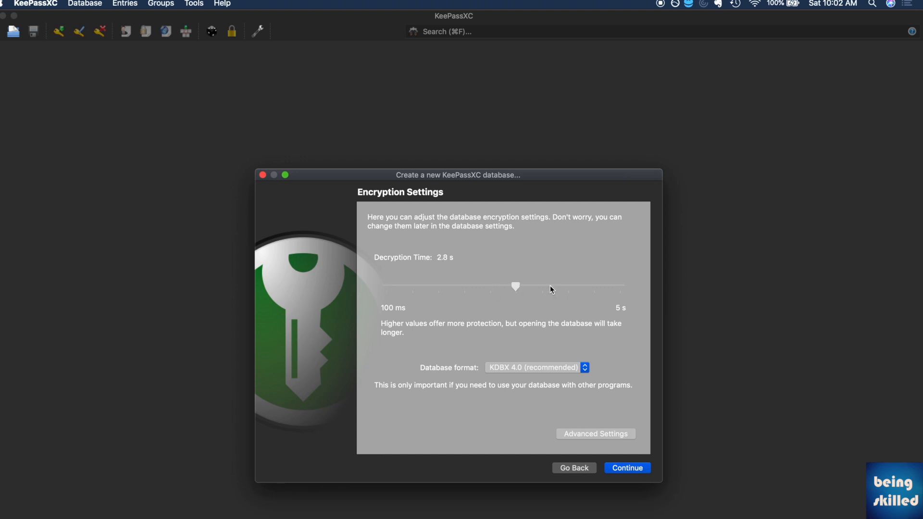
{"action": "left_click_drag", "start_coordinate": [514, 286], "coordinate": [620, 287]}
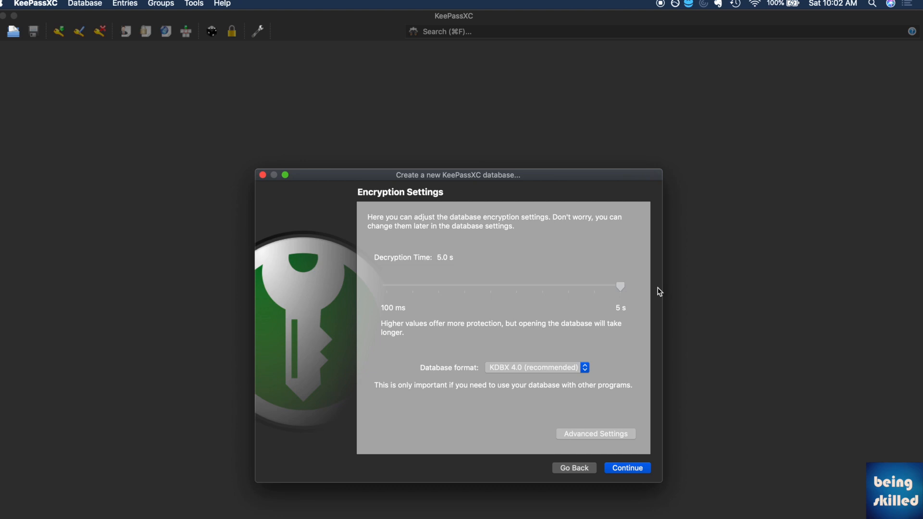
{"action": "mouse_move", "coordinate": [629, 290]}
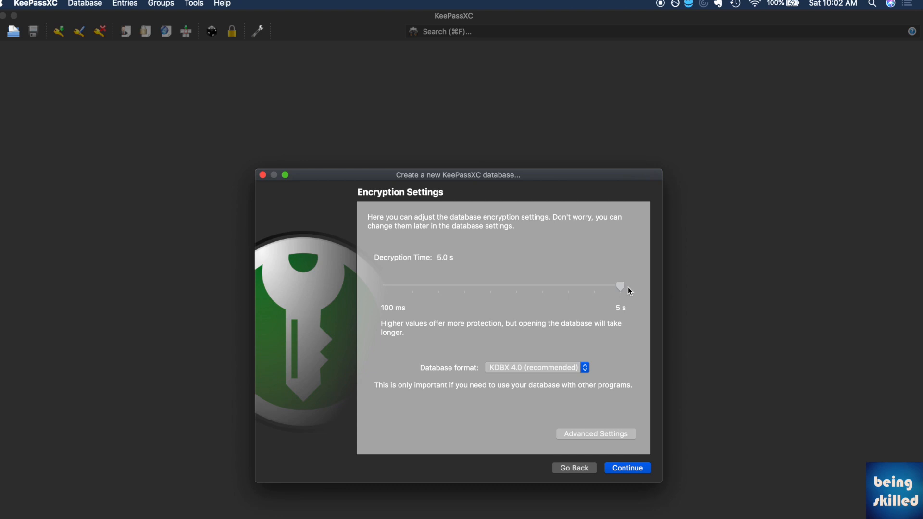
{"action": "left_click_drag", "start_coordinate": [620, 286], "coordinate": [387, 286]}
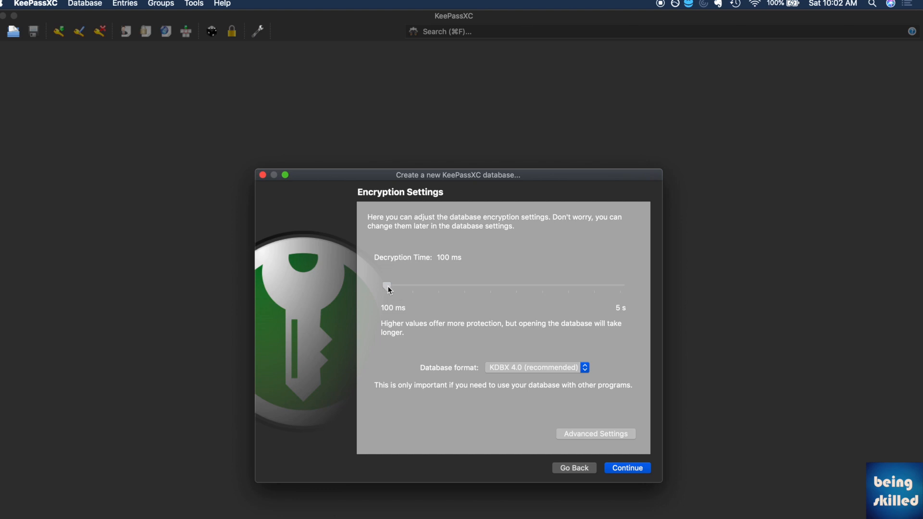
{"action": "left_click_drag", "start_coordinate": [387, 287], "coordinate": [620, 286]}
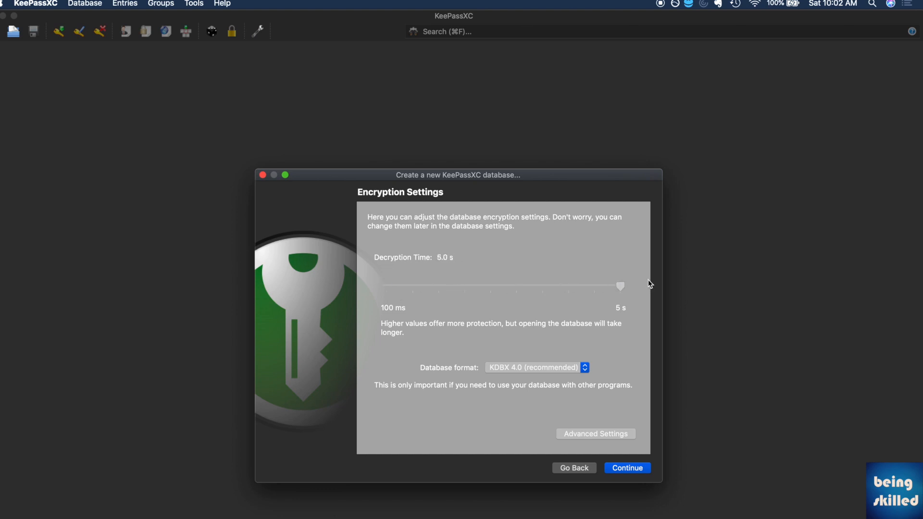
{"action": "mouse_move", "coordinate": [599, 441]}
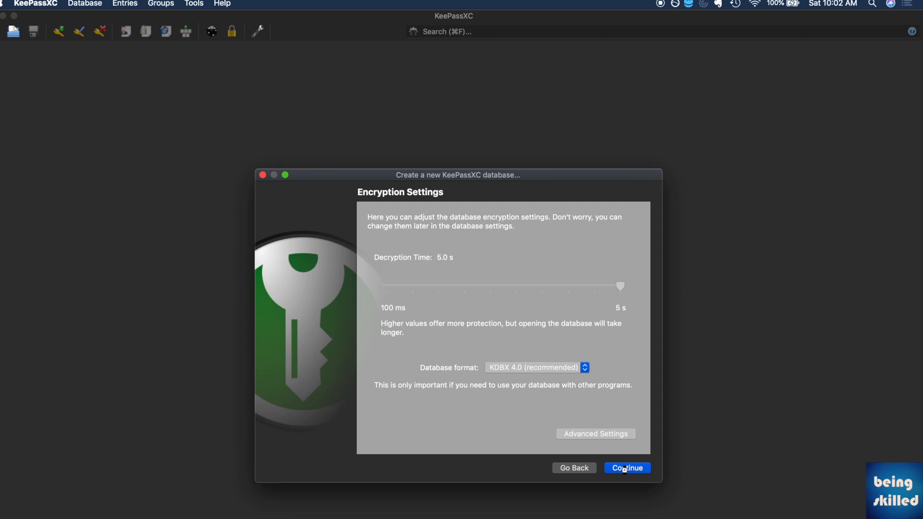
{"action": "left_click", "coordinate": [626, 468]}
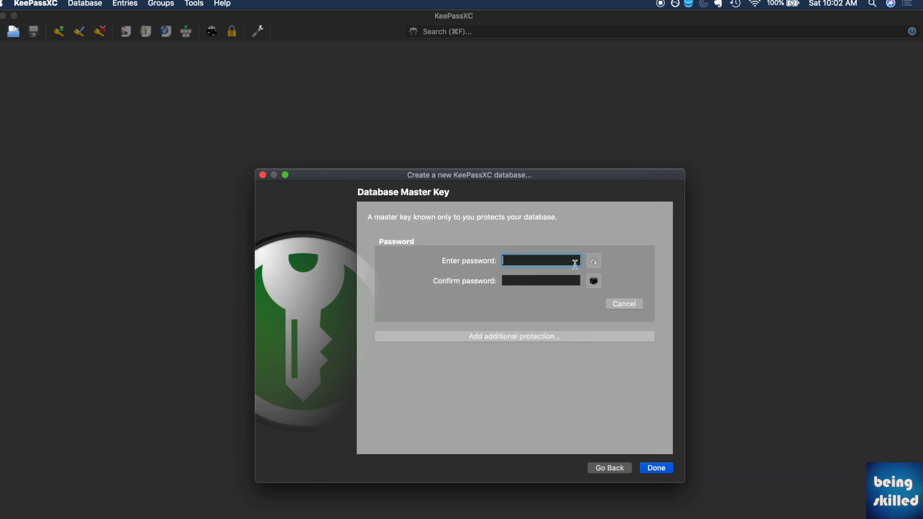
- Enter and confirm a master password, then bring up the master password generator
{"action": "type", "text": "••"}
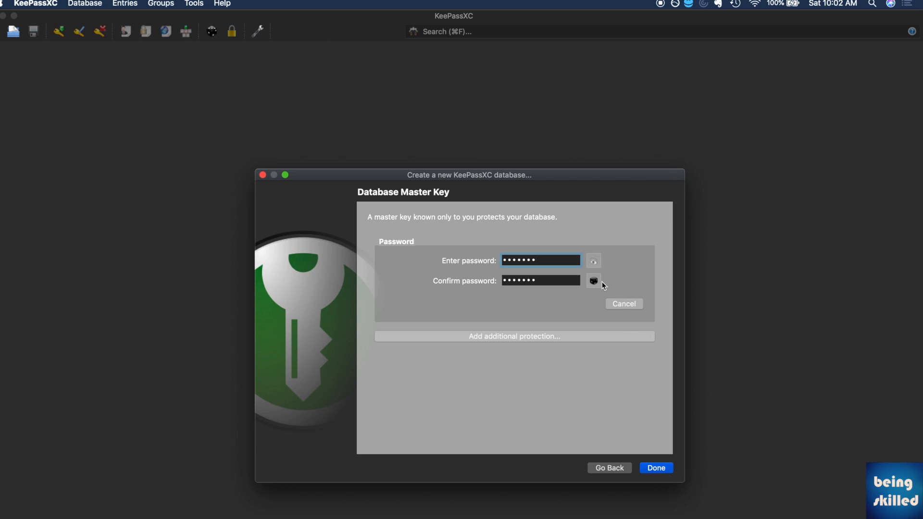
{"action": "left_click", "coordinate": [594, 281]}
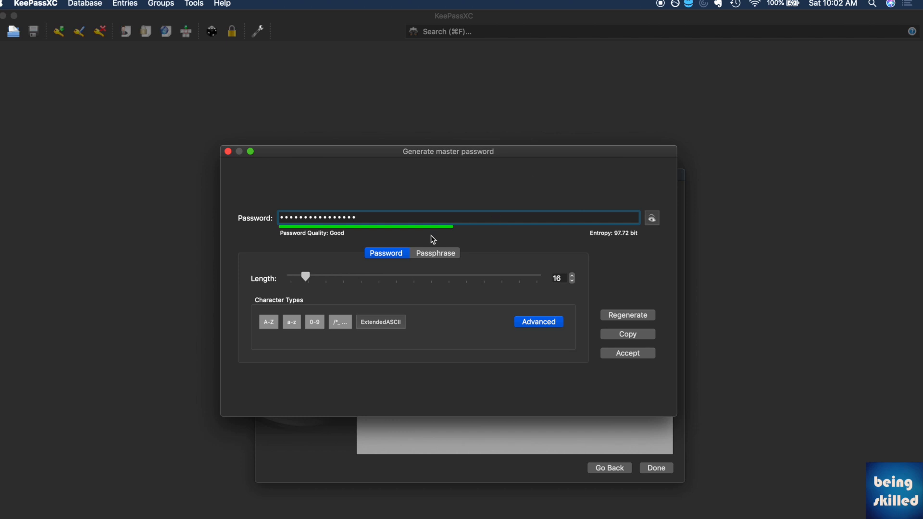
{"action": "mouse_move", "coordinate": [651, 220]}
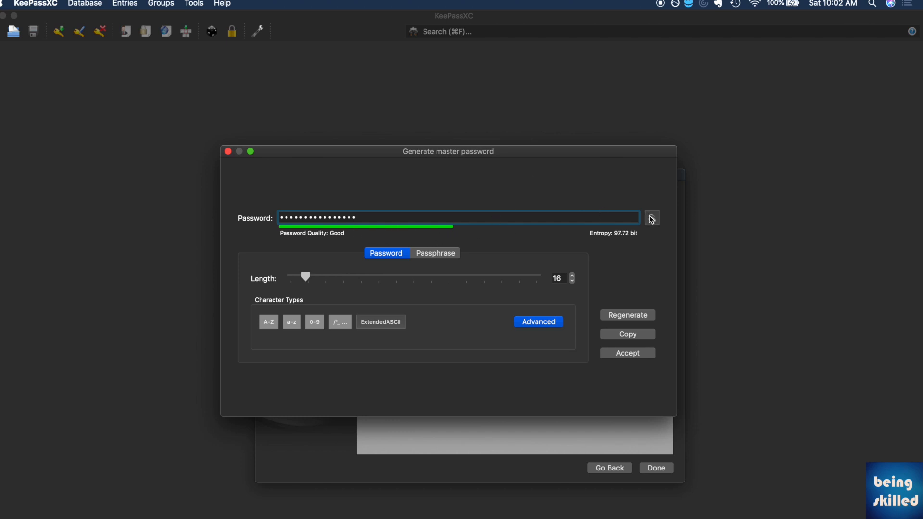
- Generate a visible 17-character password with advanced options shown and accept it as the master password
{"action": "left_click", "coordinate": [651, 219]}
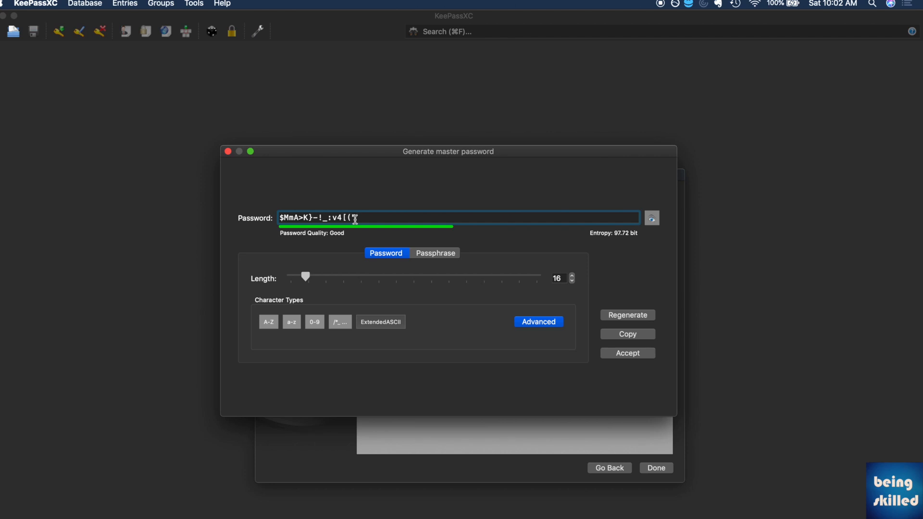
{"action": "mouse_move", "coordinate": [269, 322]}
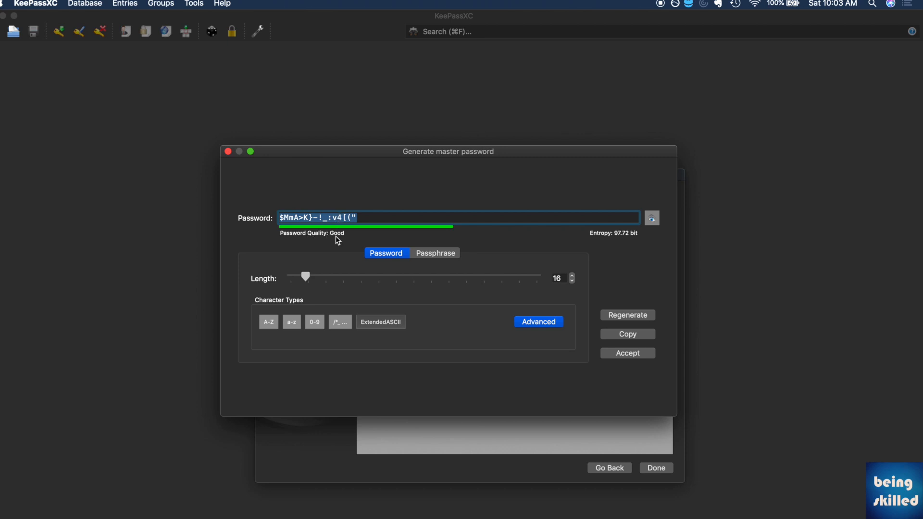
{"action": "left_click_drag", "start_coordinate": [305, 276], "coordinate": [311, 276]}
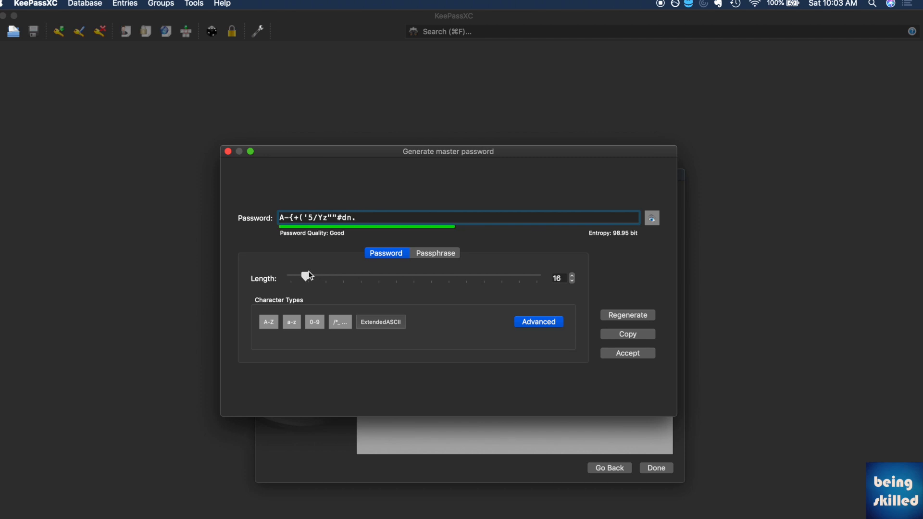
{"action": "left_click_drag", "start_coordinate": [306, 275], "coordinate": [312, 277]}
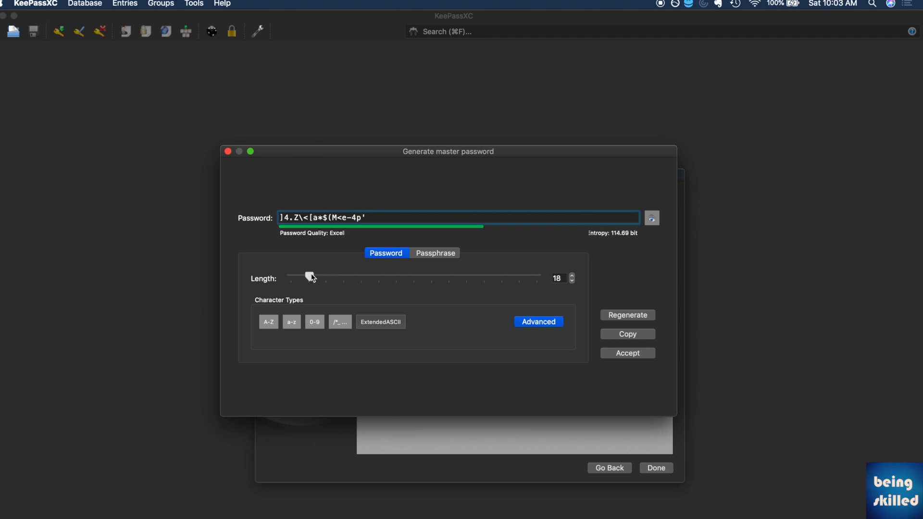
{"action": "left_click_drag", "start_coordinate": [309, 276], "coordinate": [304, 276]}
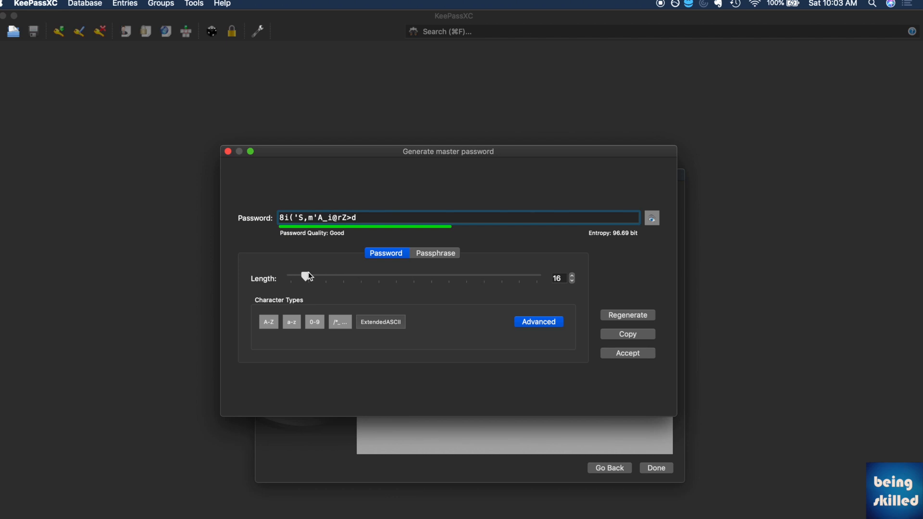
{"action": "left_click", "coordinate": [626, 315]}
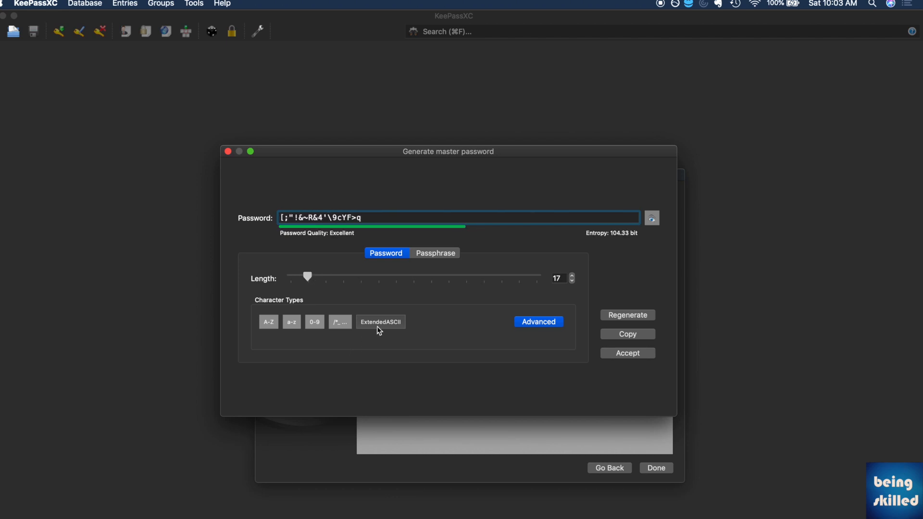
{"action": "mouse_move", "coordinate": [392, 330]}
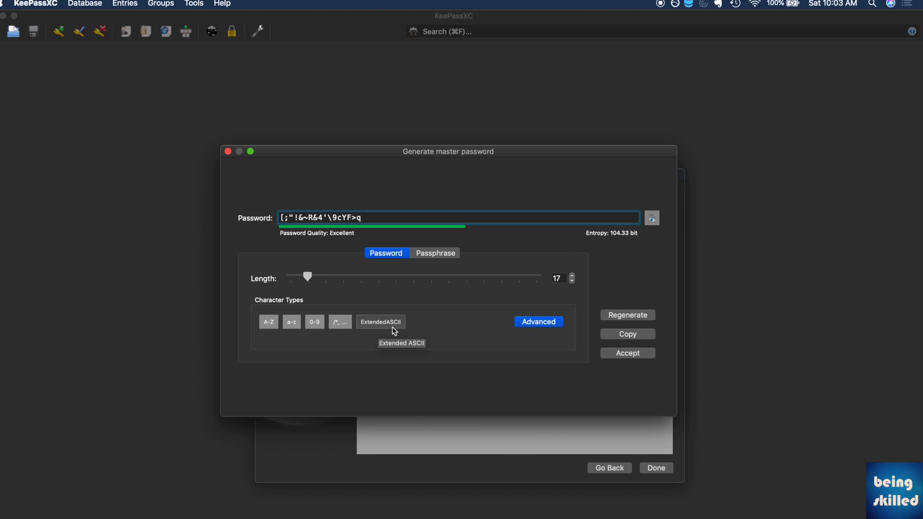
{"action": "mouse_move", "coordinate": [298, 327]}
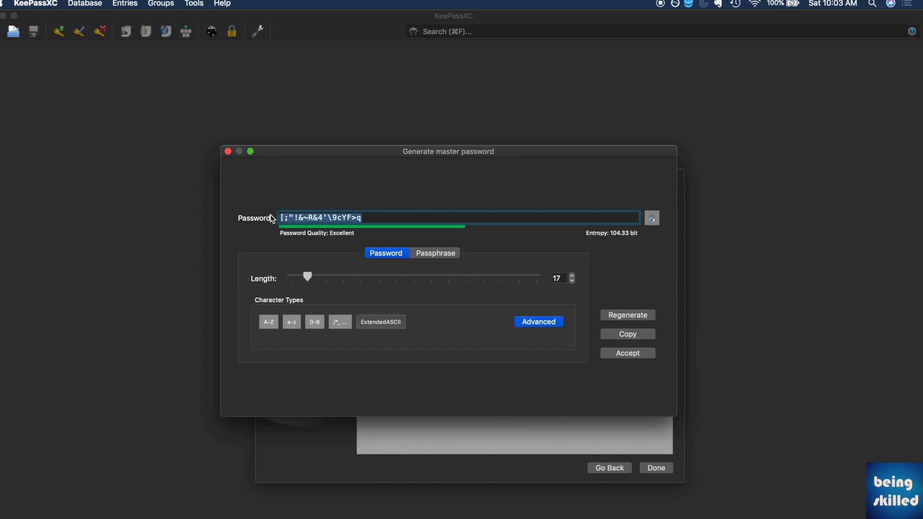
{"action": "mouse_move", "coordinate": [525, 87]}
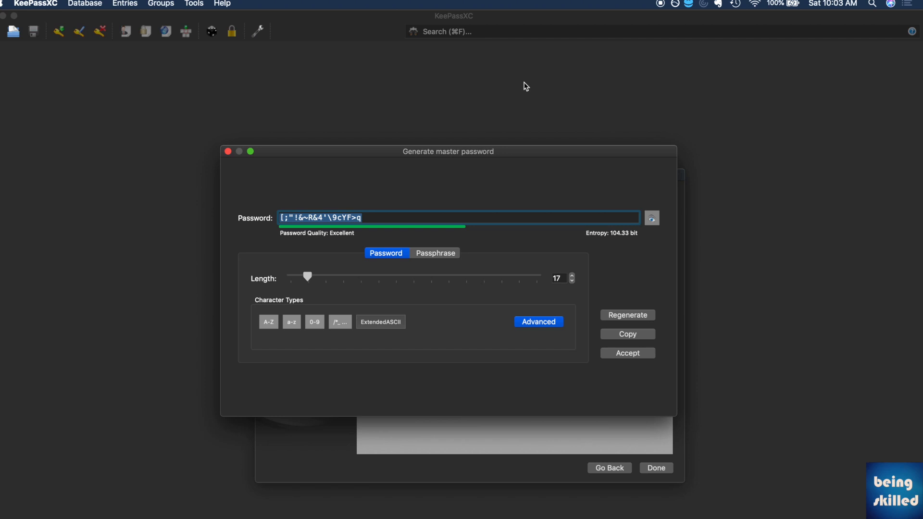
{"action": "mouse_move", "coordinate": [491, 229]}
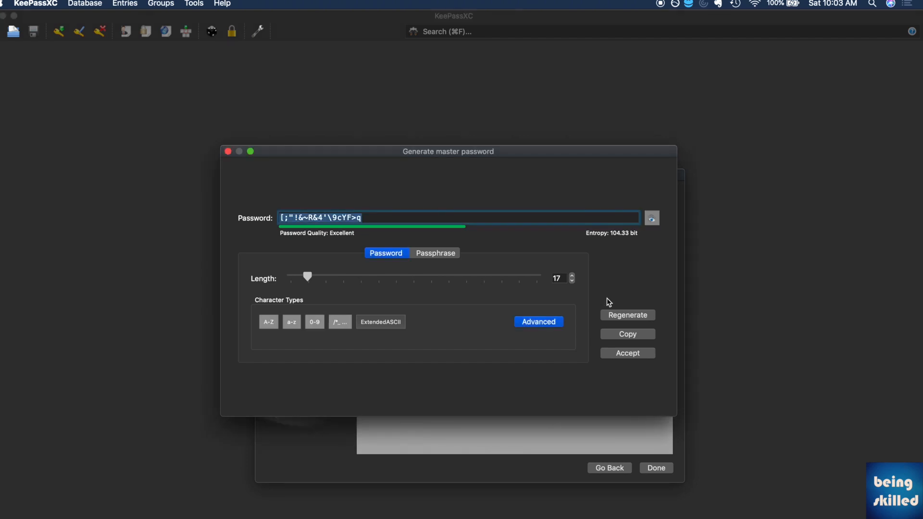
{"action": "left_click", "coordinate": [538, 321]}
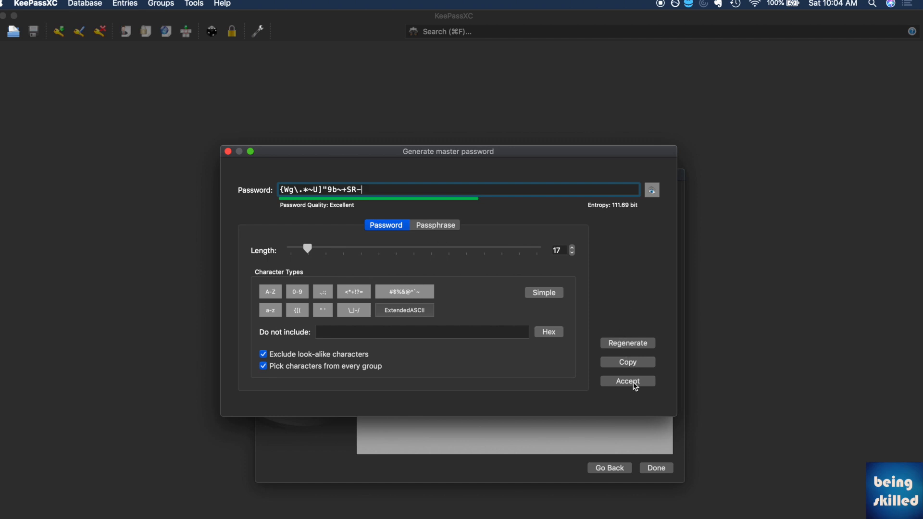
{"action": "left_click", "coordinate": [627, 381]}
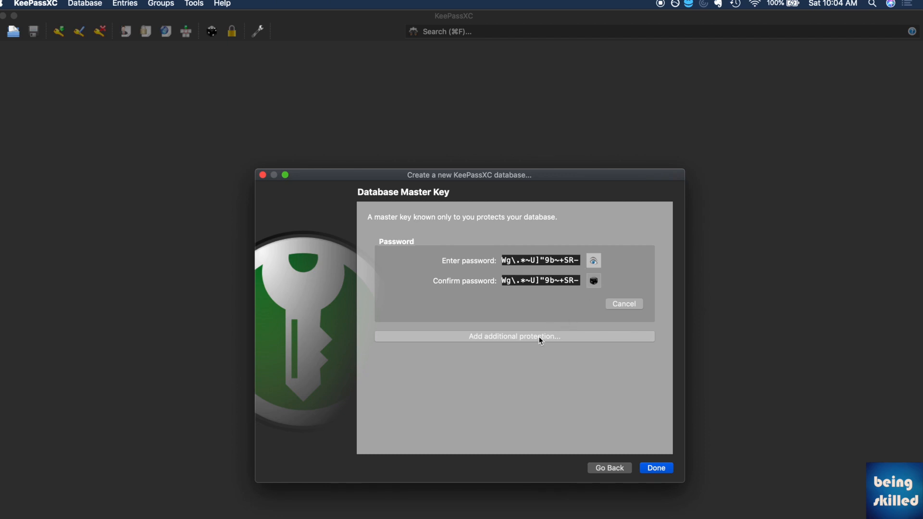
- Add a generated key file named storedkey saved on the Desktop as additional protection
{"action": "left_click", "coordinate": [513, 337]}
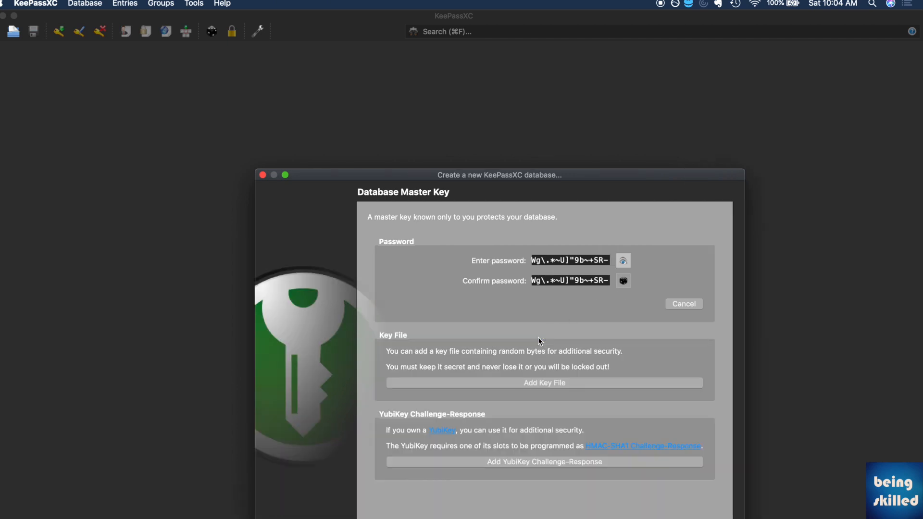
{"action": "mouse_move", "coordinate": [491, 393]}
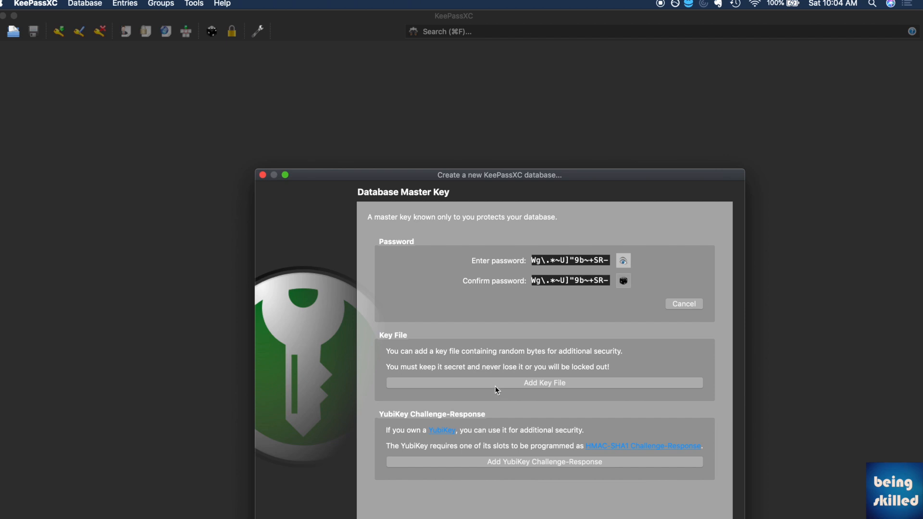
{"action": "left_click", "coordinate": [543, 383]}
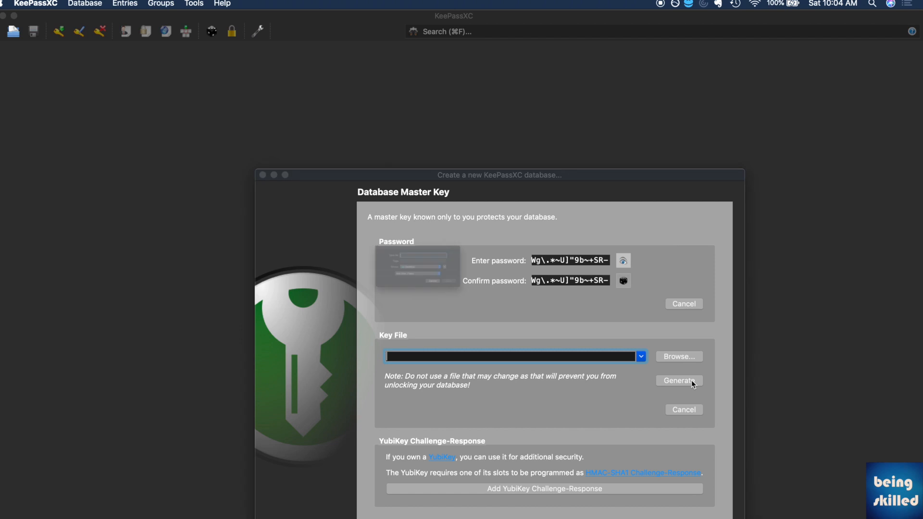
{"action": "left_click", "coordinate": [677, 381]}
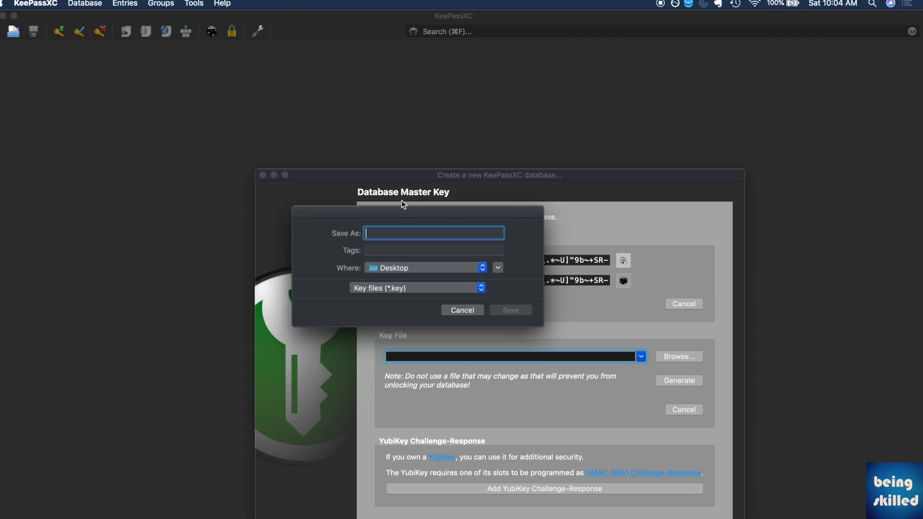
{"action": "type", "text": "storedkey"}
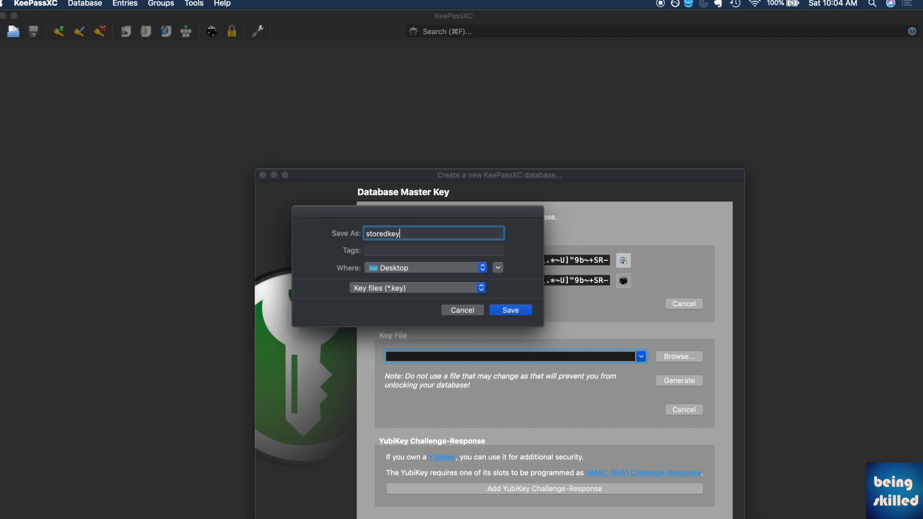
{"action": "left_click", "coordinate": [509, 310]}
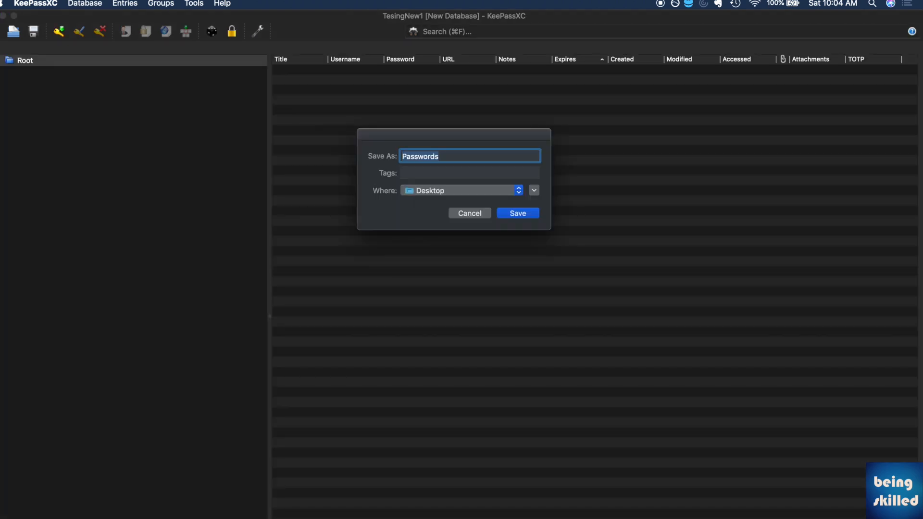
- Save the new database file as db on the Desktop
{"action": "type", "text": "db"}
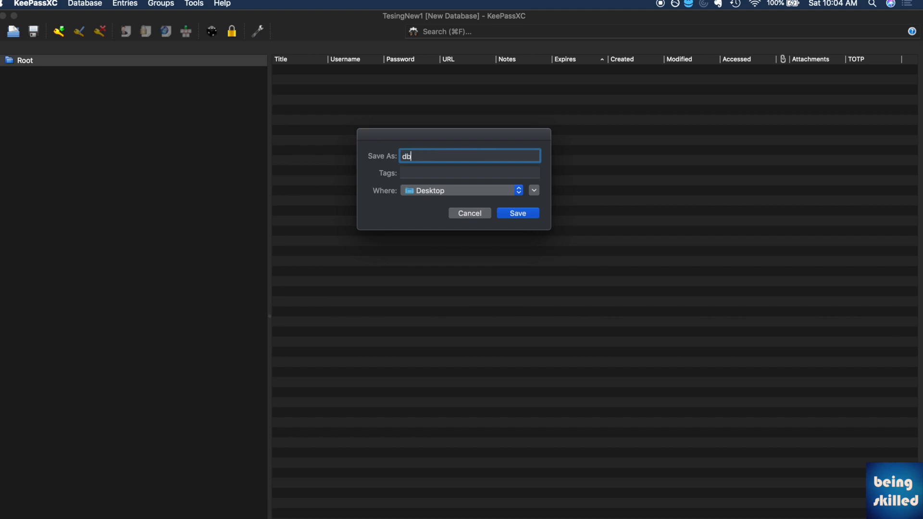
{"action": "left_click", "coordinate": [517, 214]}
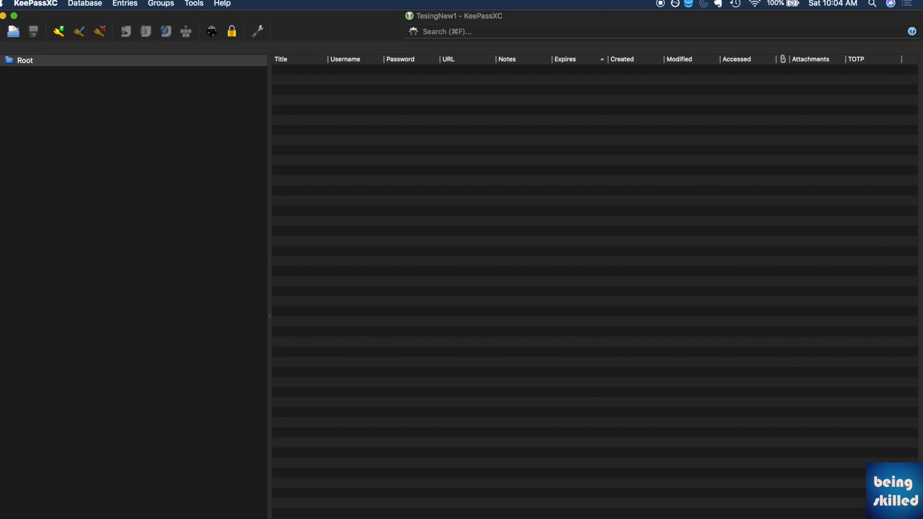
{"action": "mouse_move", "coordinate": [537, 376]}
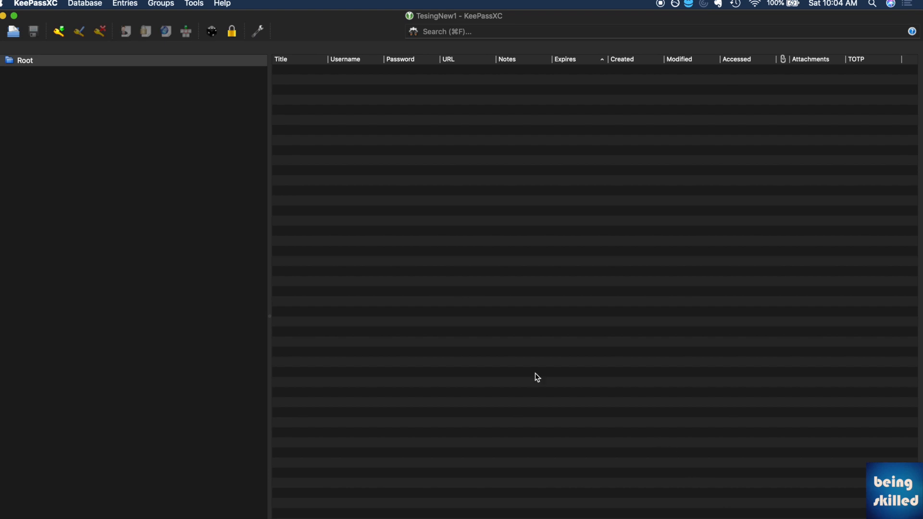
{"action": "mouse_move", "coordinate": [458, 319]}
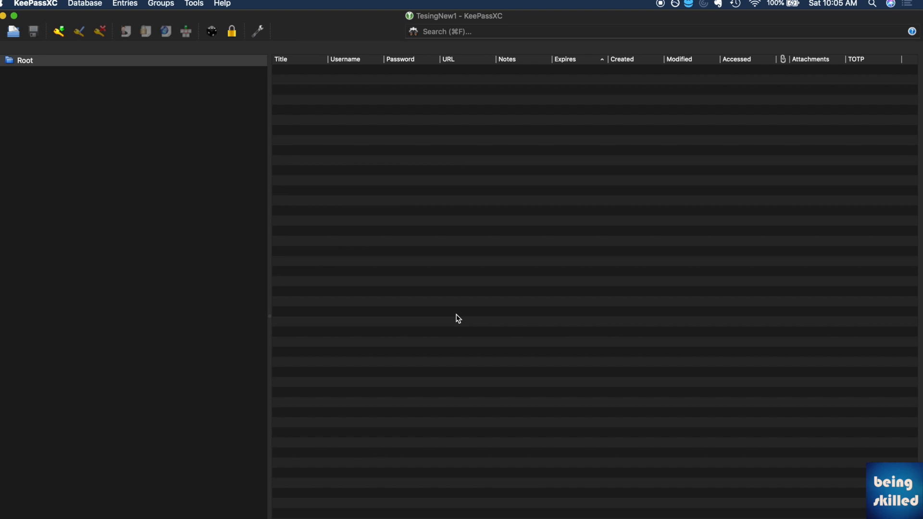
{"action": "left_click", "coordinate": [58, 31]}
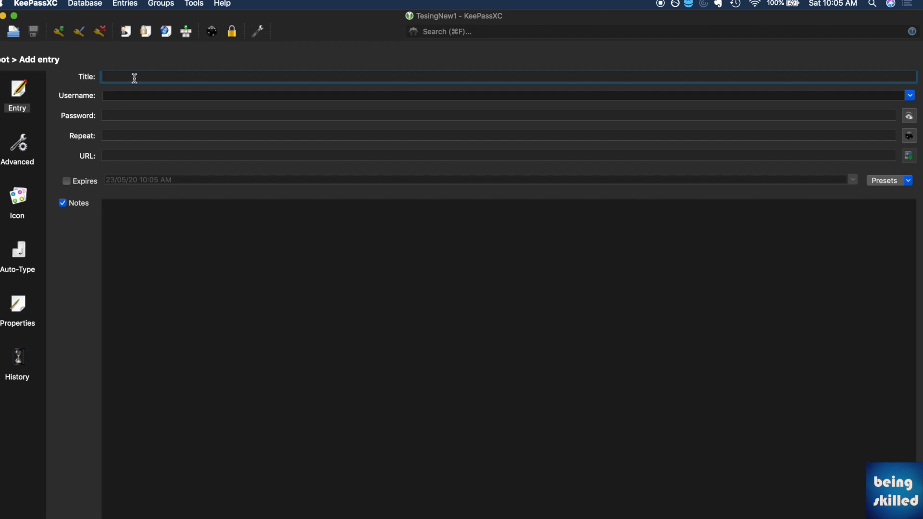
{"action": "mouse_move", "coordinate": [183, 111]}
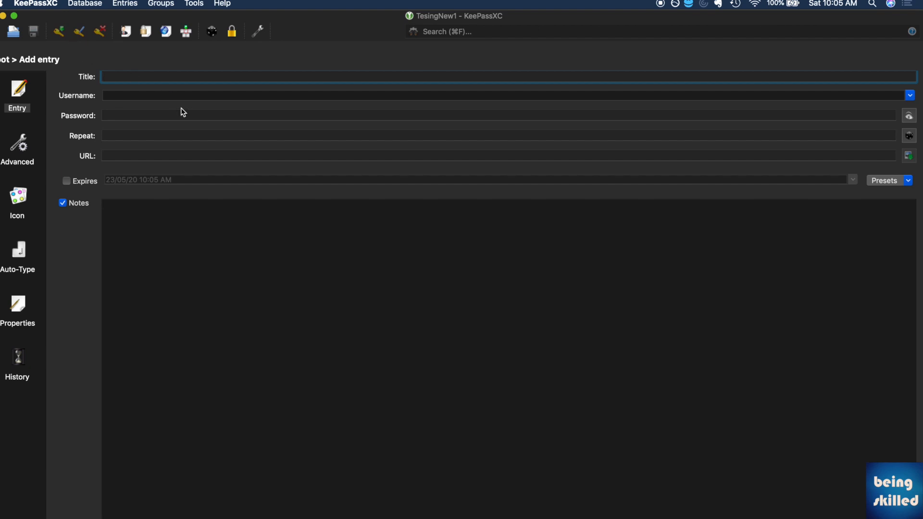
{"action": "type", "text": "LinkedIn"}
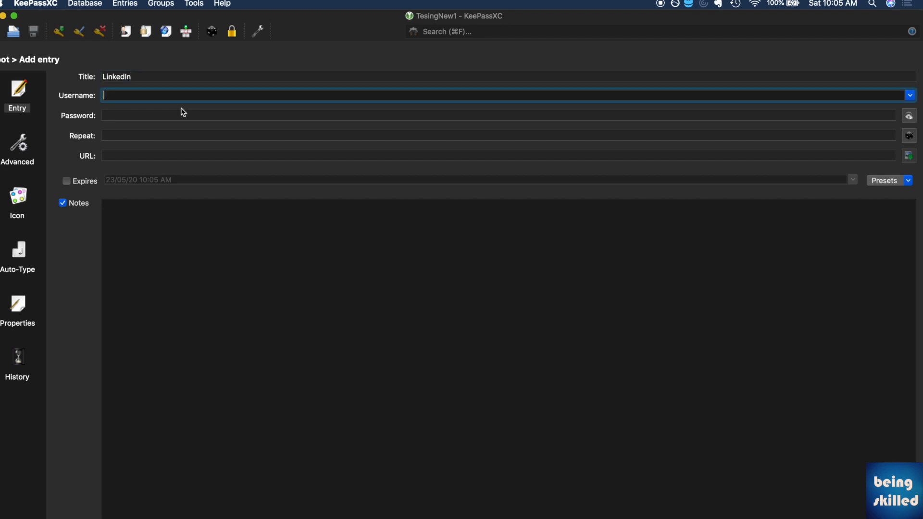
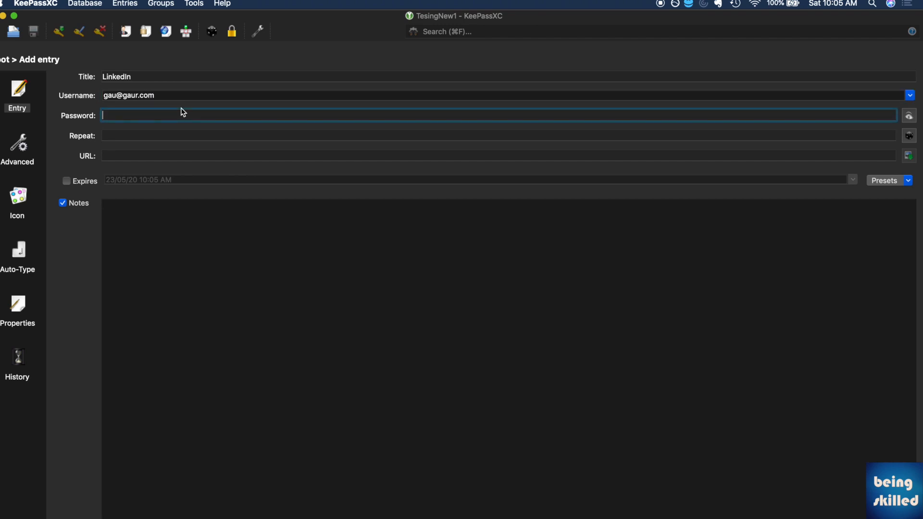
{"action": "type", "text": "•••••"}
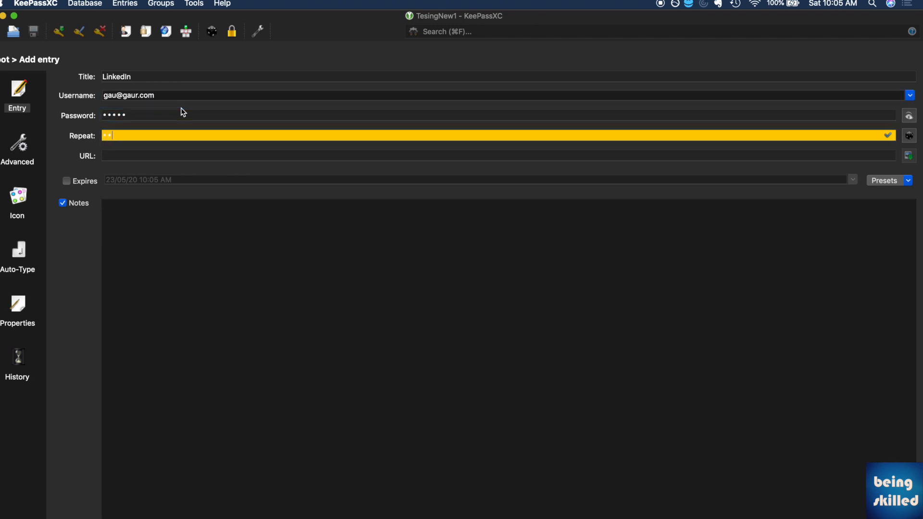
{"action": "type", "text": "linkedin.com"}
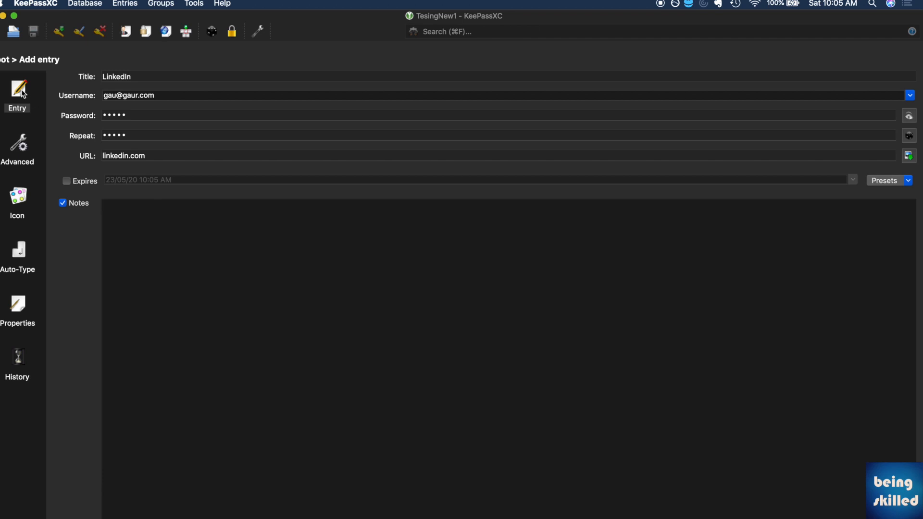
- Browse the entry's Advanced and Icon pages and choose Use custom icon
{"action": "left_click", "coordinate": [18, 148]}
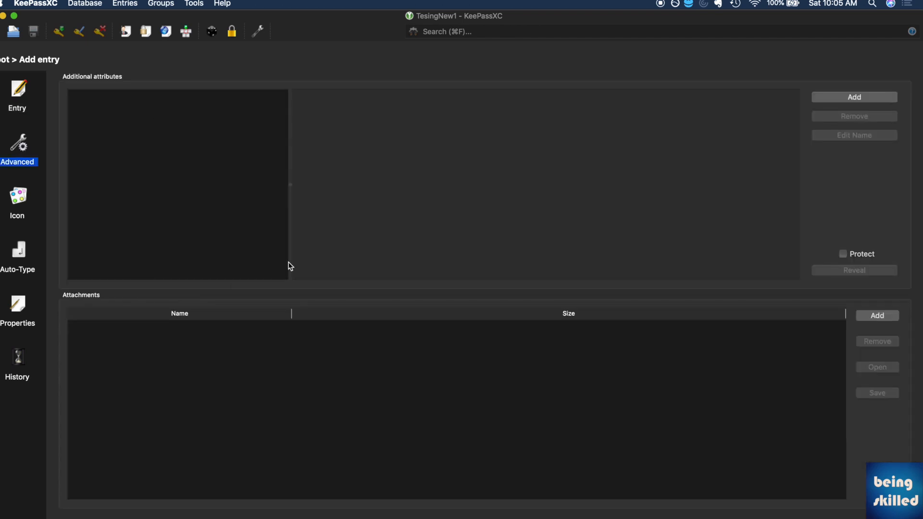
{"action": "left_click", "coordinate": [18, 203]}
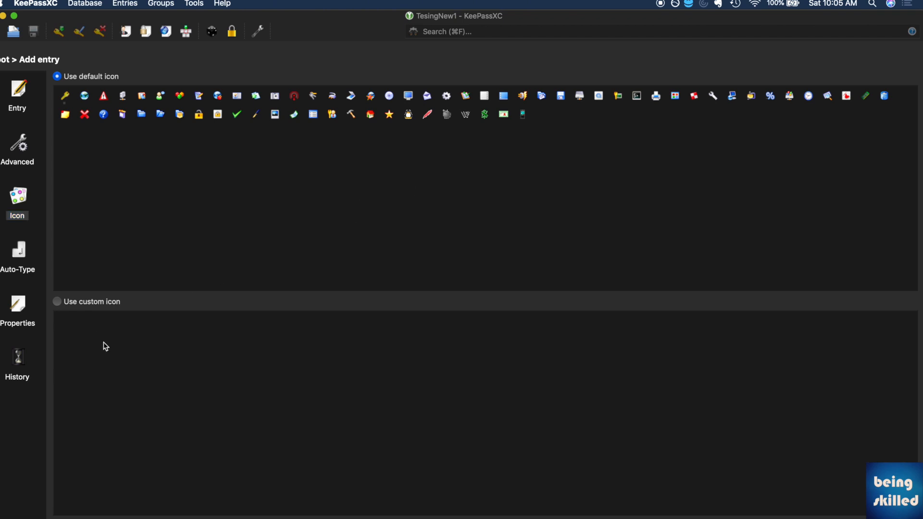
{"action": "mouse_move", "coordinate": [109, 308]}
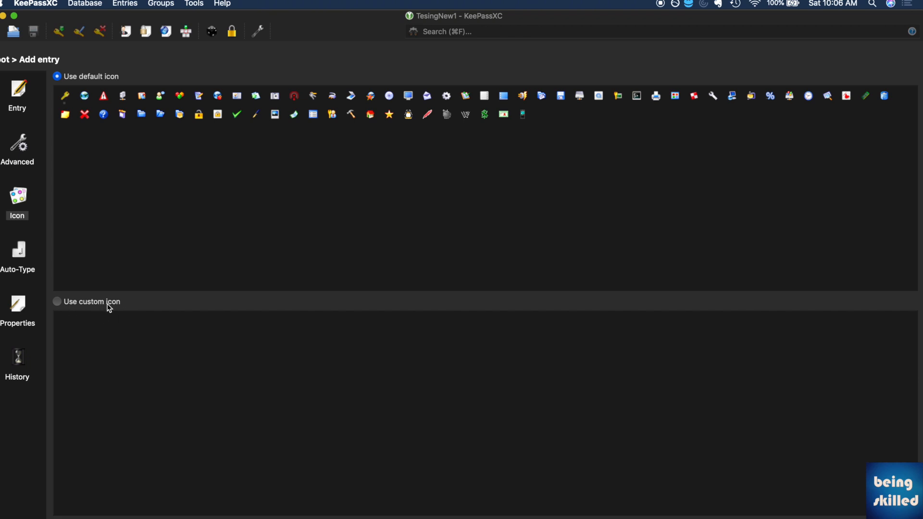
{"action": "left_click", "coordinate": [57, 301]}
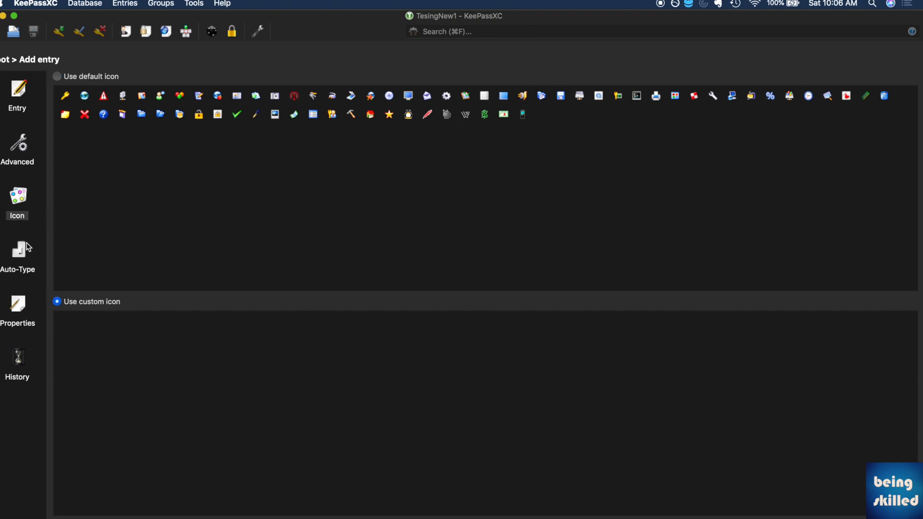
{"action": "left_click", "coordinate": [17, 304]}
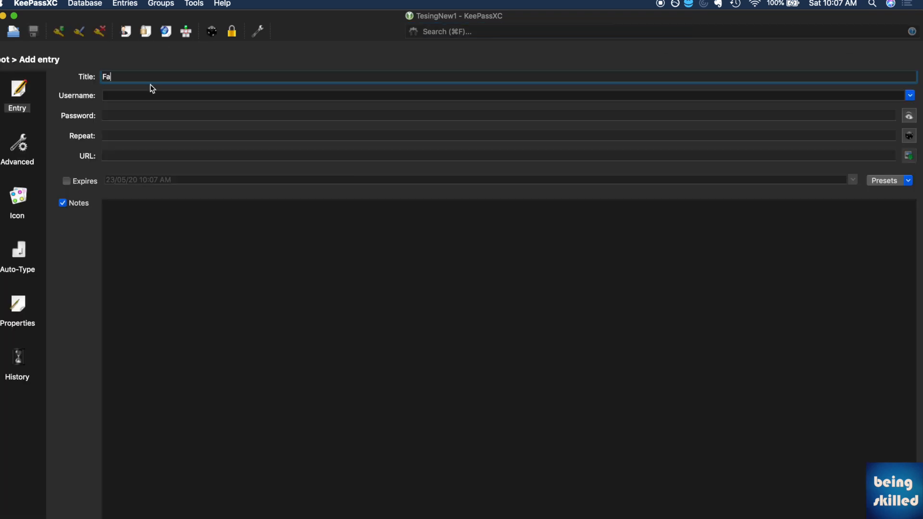
- Fill the Facebook entry with username meow, URL facebook.com and a 3-month preset expiry
{"action": "type", "text": "meow@meow.com"}
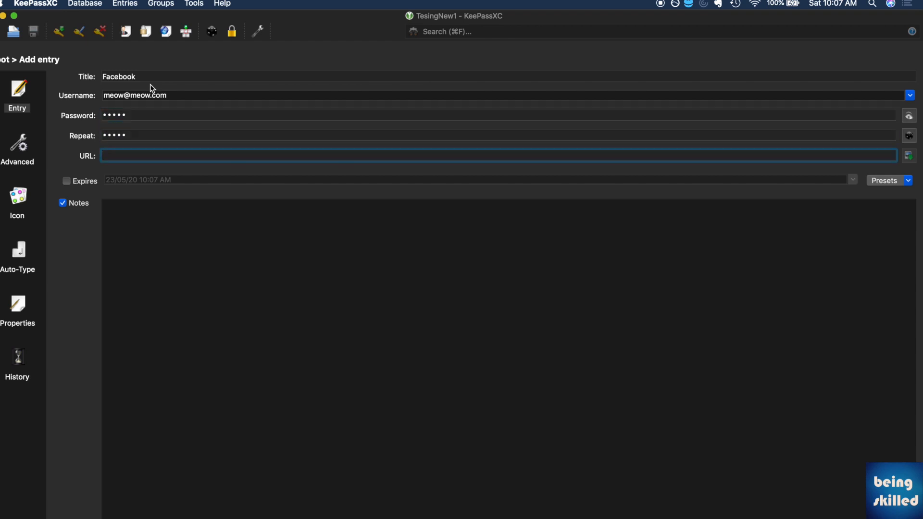
{"action": "type", "text": "facebook.com"}
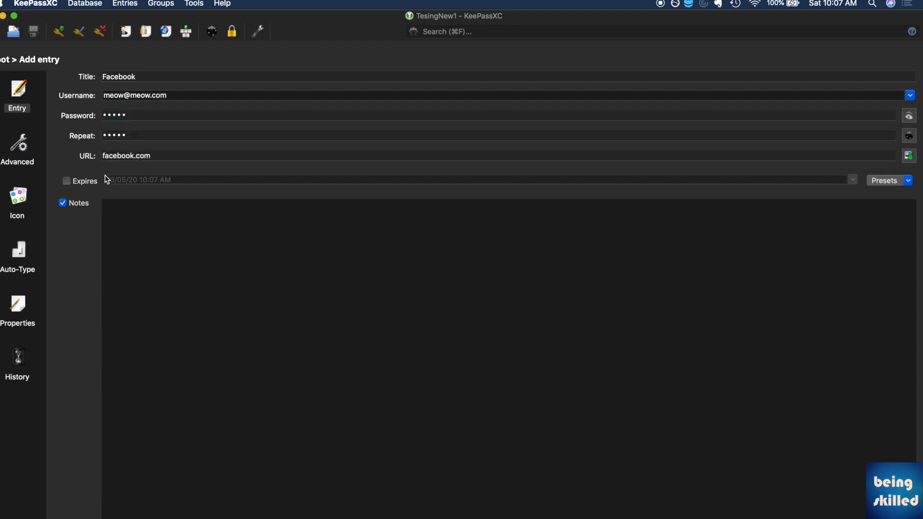
{"action": "left_click", "coordinate": [66, 181]}
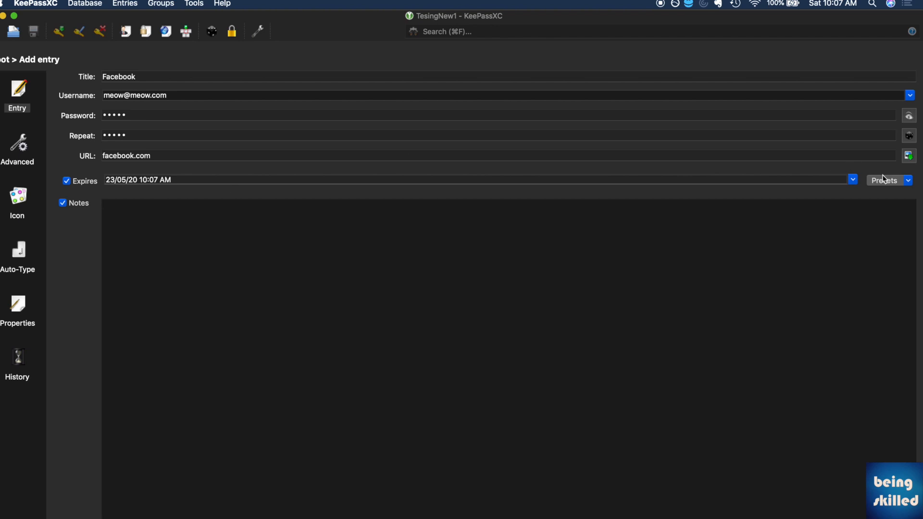
{"action": "left_click", "coordinate": [887, 180]}
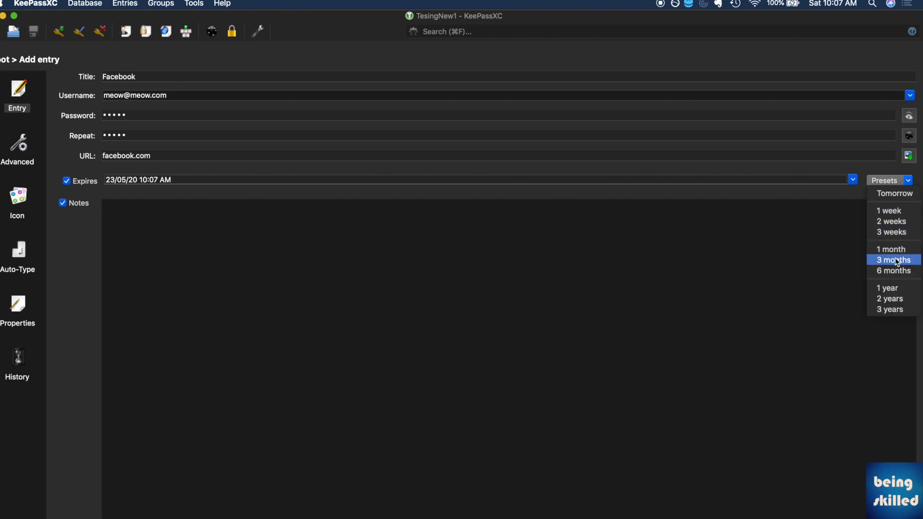
{"action": "left_click", "coordinate": [892, 260]}
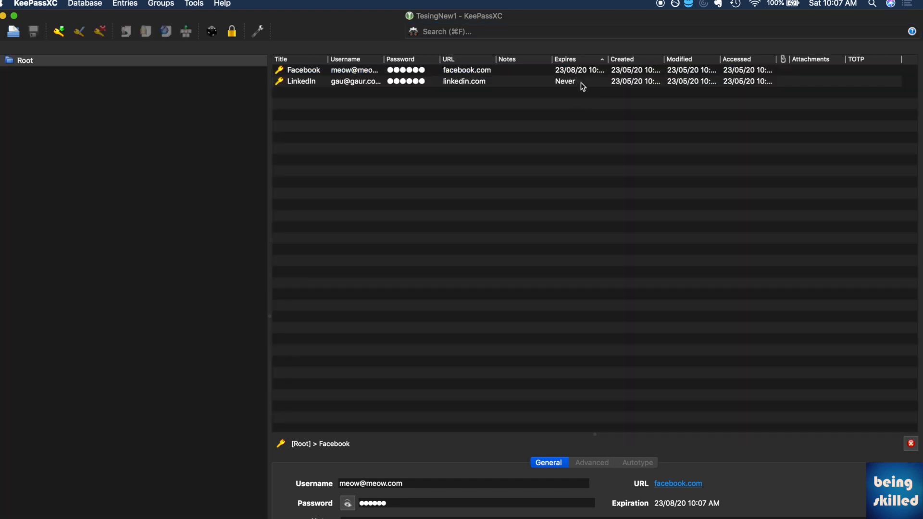
- Give the LinkedIn entry an expiry six months ahead (23/11/20) using a preset duration
{"action": "double_click", "coordinate": [301, 81]}
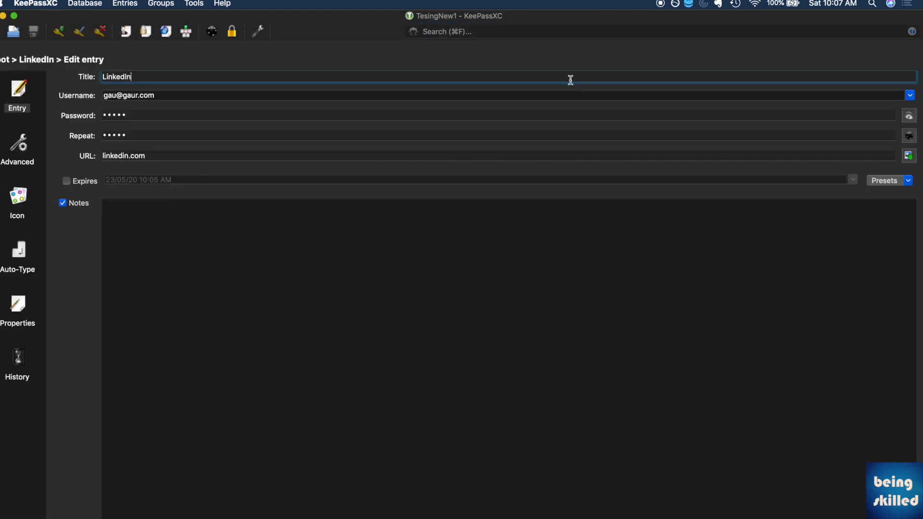
{"action": "left_click", "coordinate": [67, 180]}
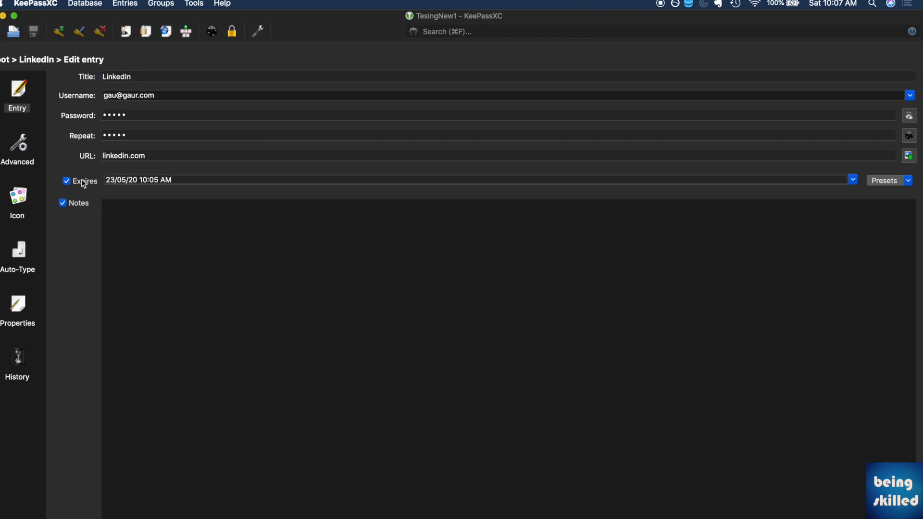
{"action": "left_click", "coordinate": [889, 180]}
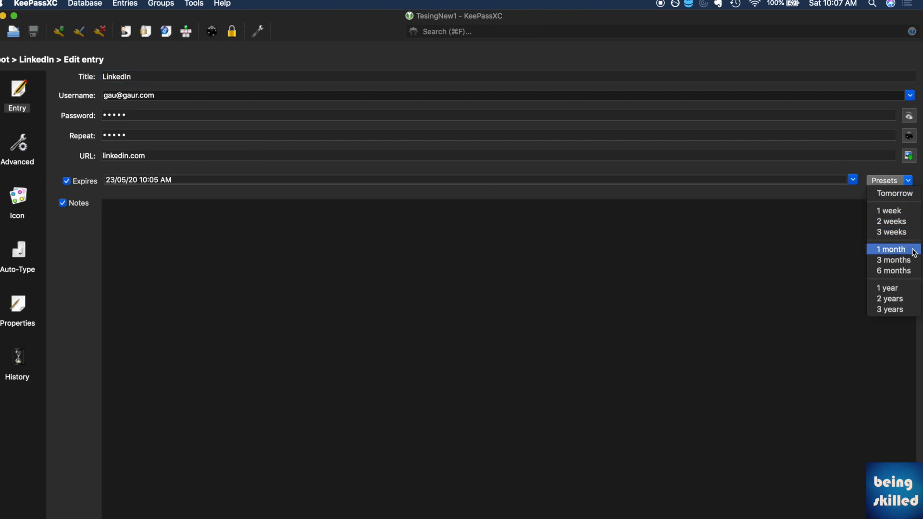
{"action": "left_click", "coordinate": [893, 250]}
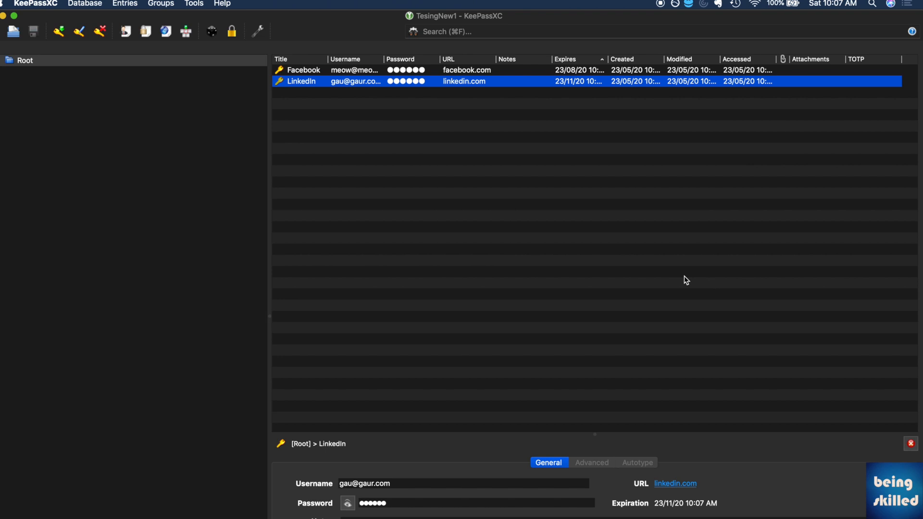
{"action": "mouse_move", "coordinate": [222, 41]}
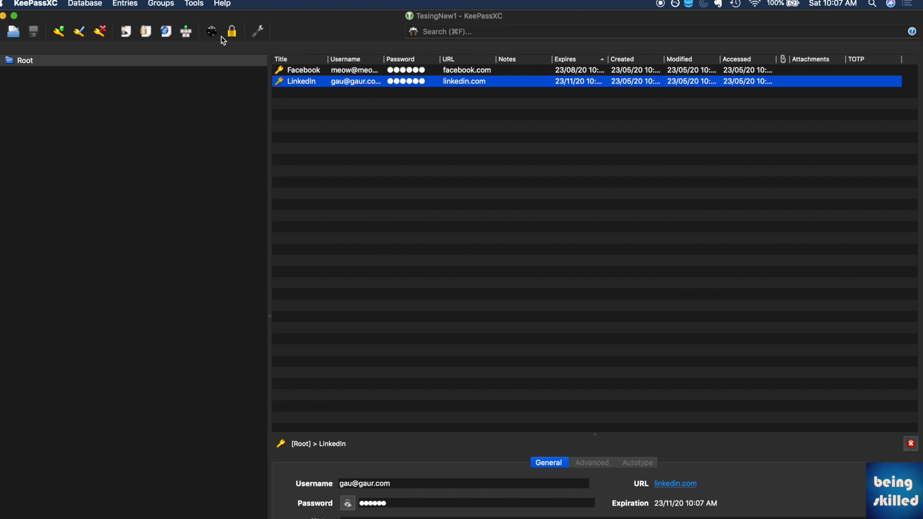
- Lock the database, then unlock it with the password and the Gaurang-Key.key file
{"action": "left_click", "coordinate": [231, 32]}
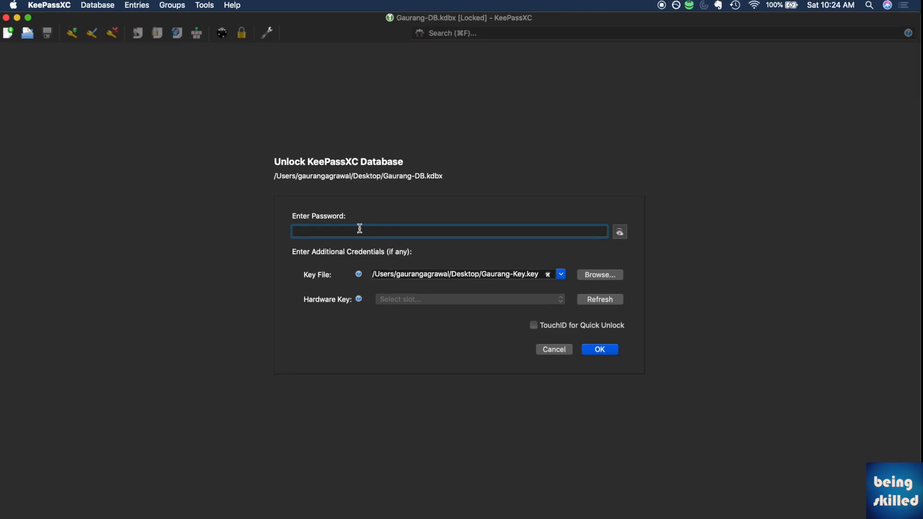
{"action": "type", "text": "password"}
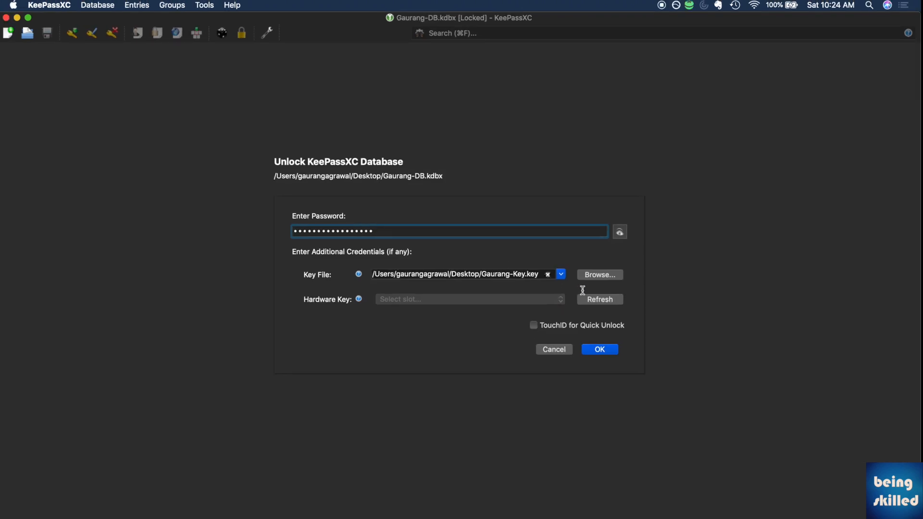
{"action": "left_click", "coordinate": [599, 275]}
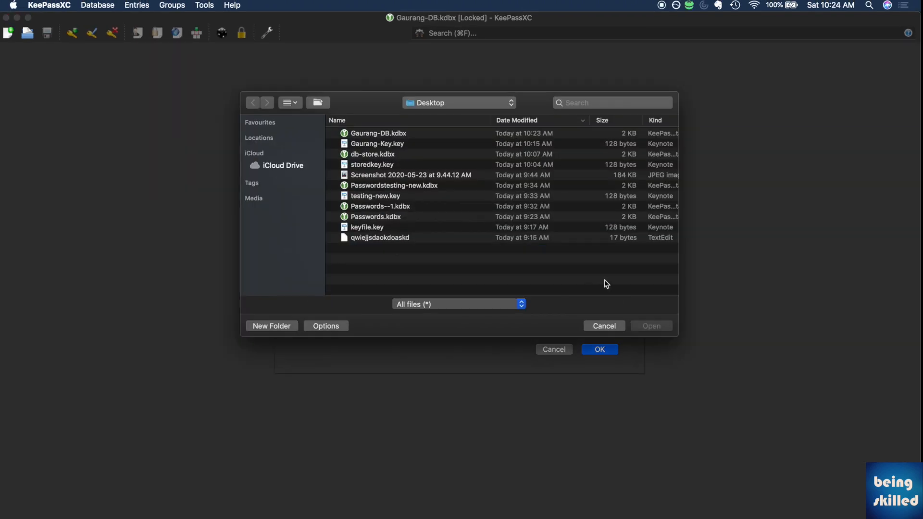
{"action": "left_click", "coordinate": [377, 143]}
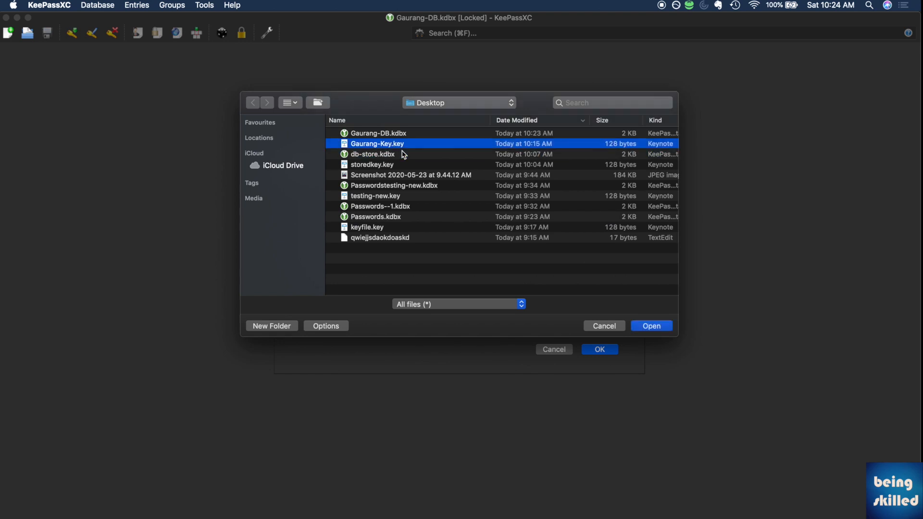
{"action": "left_click", "coordinate": [652, 326]}
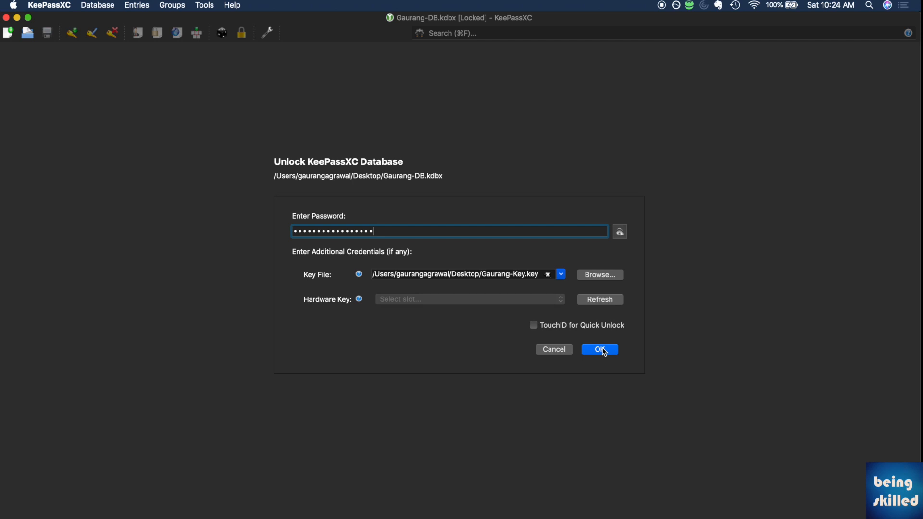
{"action": "left_click", "coordinate": [599, 349]}
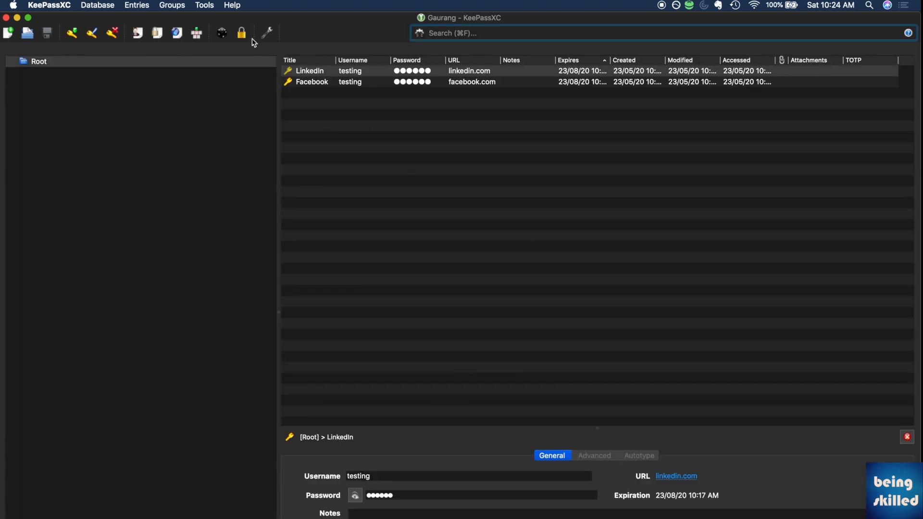
- Lock the database again and unlock it with the remembered credentials
{"action": "left_click", "coordinate": [242, 32]}
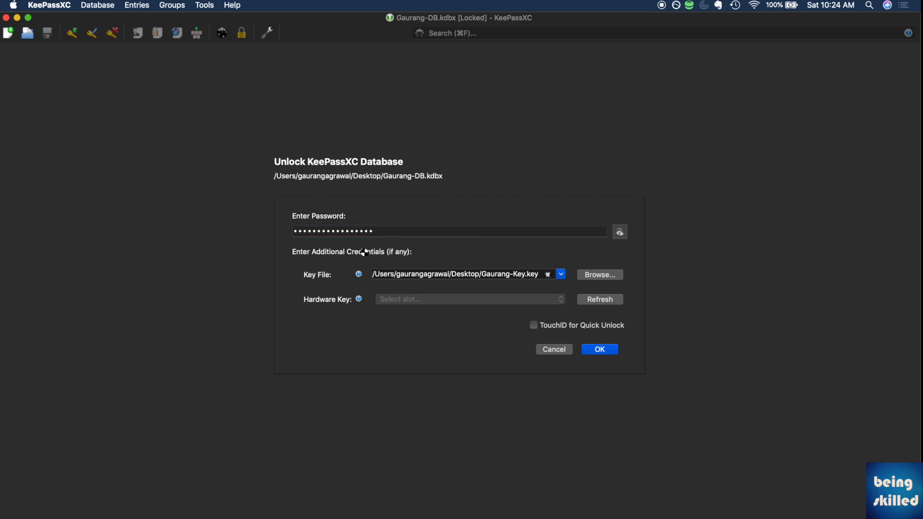
{"action": "left_click", "coordinate": [599, 349]}
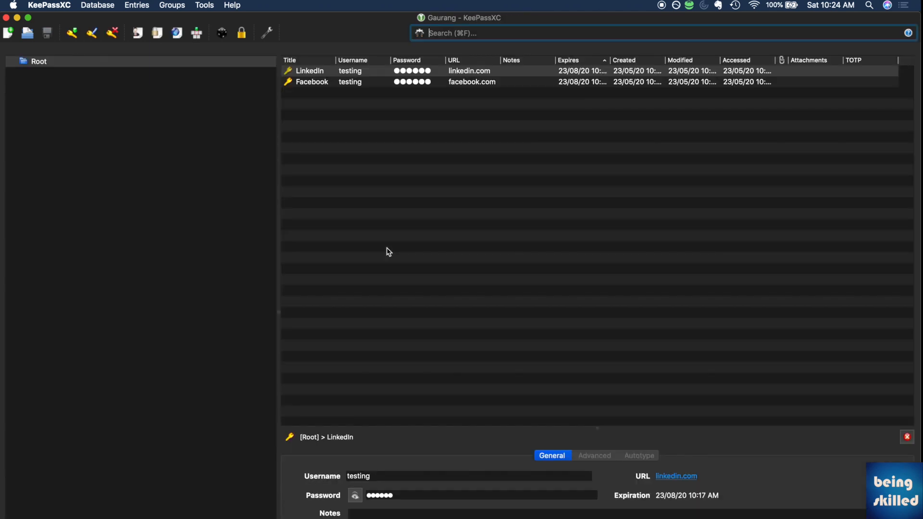
- Lock the database and attempt a password-only unlock, which is rejected as invalid
{"action": "left_click", "coordinate": [242, 33]}
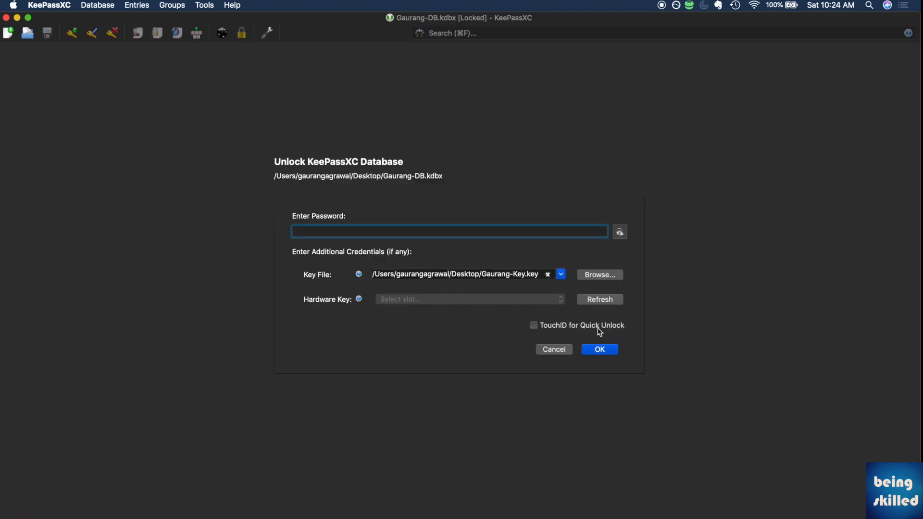
{"action": "mouse_move", "coordinate": [548, 275]}
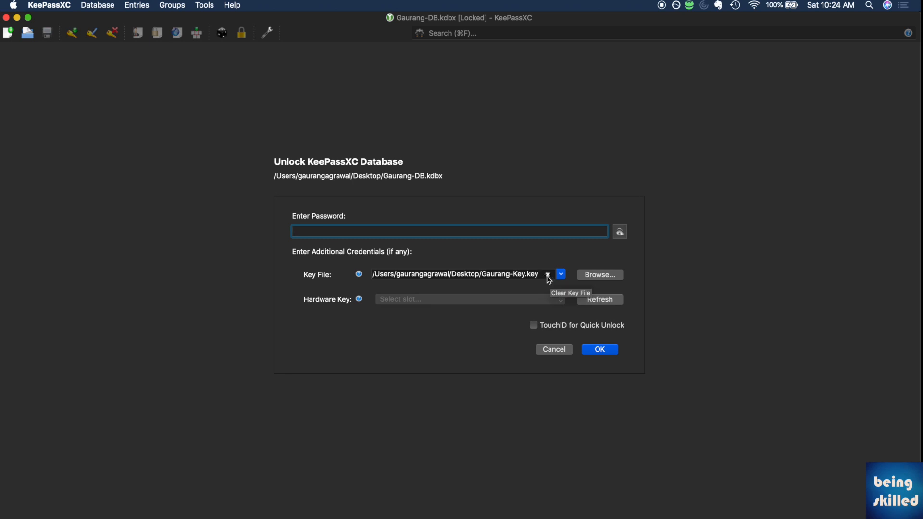
{"action": "left_click", "coordinate": [547, 274]}
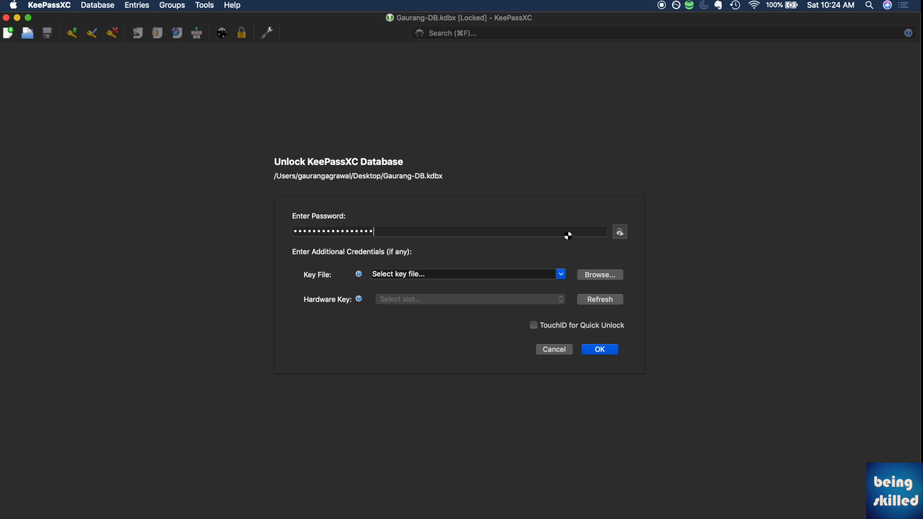
{"action": "left_click", "coordinate": [599, 350]}
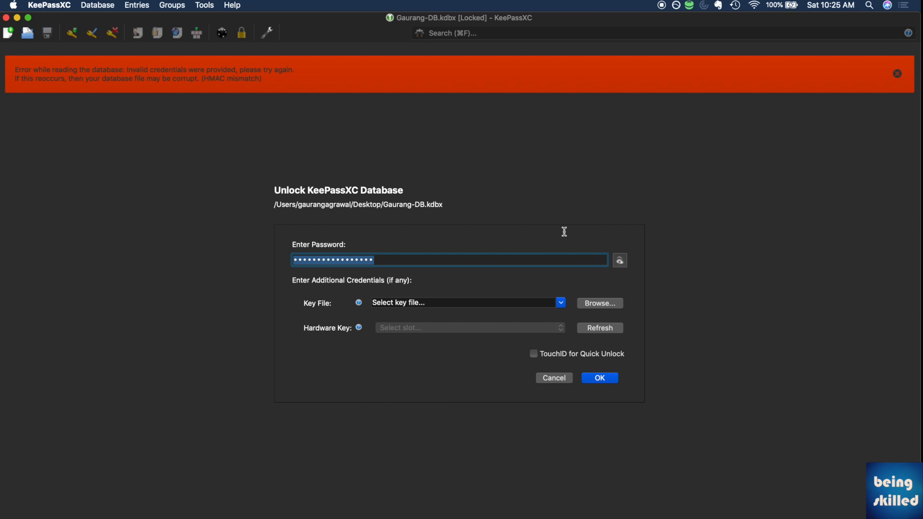
{"action": "left_click", "coordinate": [895, 74]}
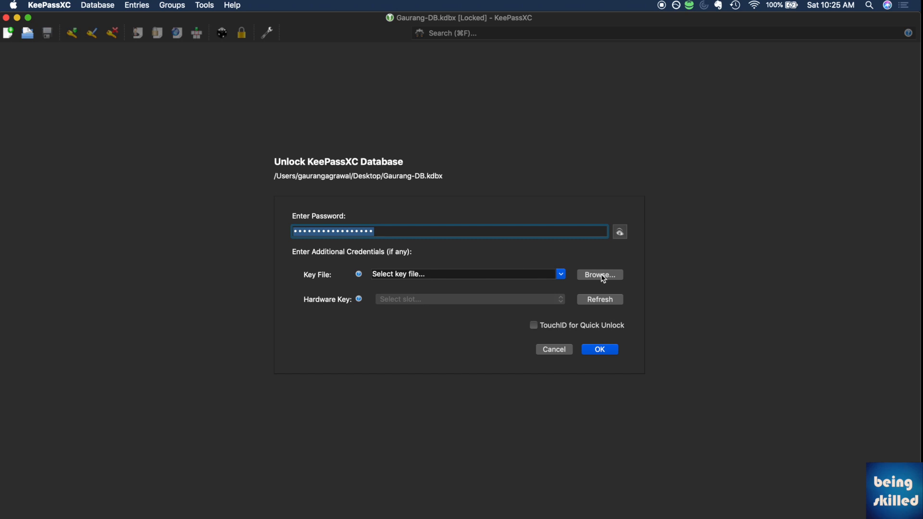
- Re-add the Gaurang-Key.key file and unlock the database successfully
{"action": "left_click", "coordinate": [599, 275]}
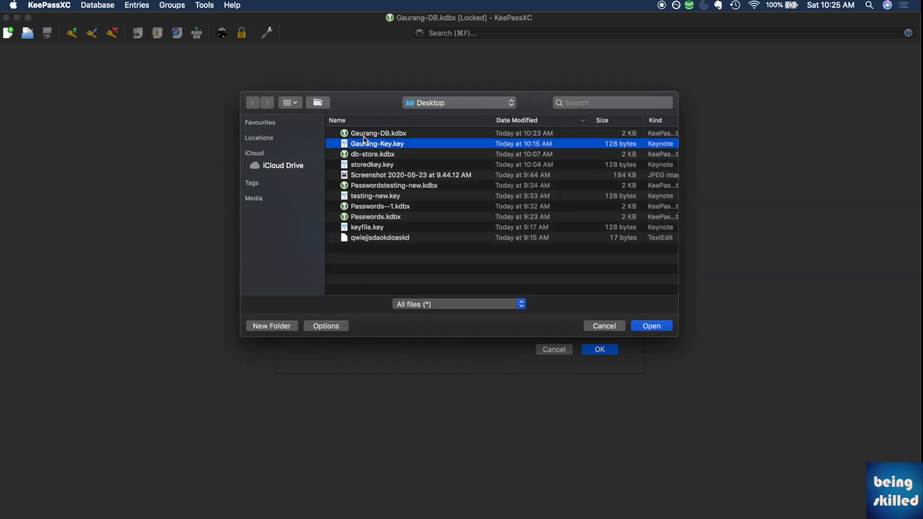
{"action": "left_click", "coordinate": [651, 326]}
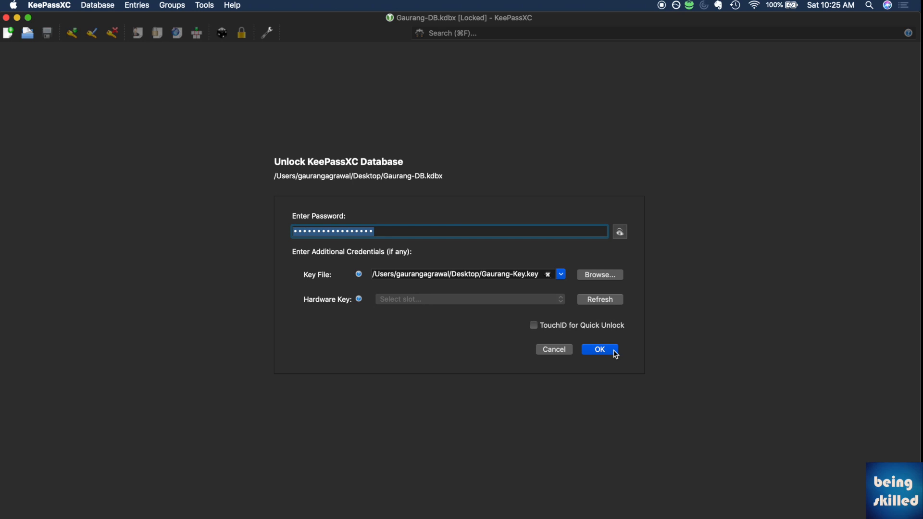
{"action": "left_click", "coordinate": [599, 349]}
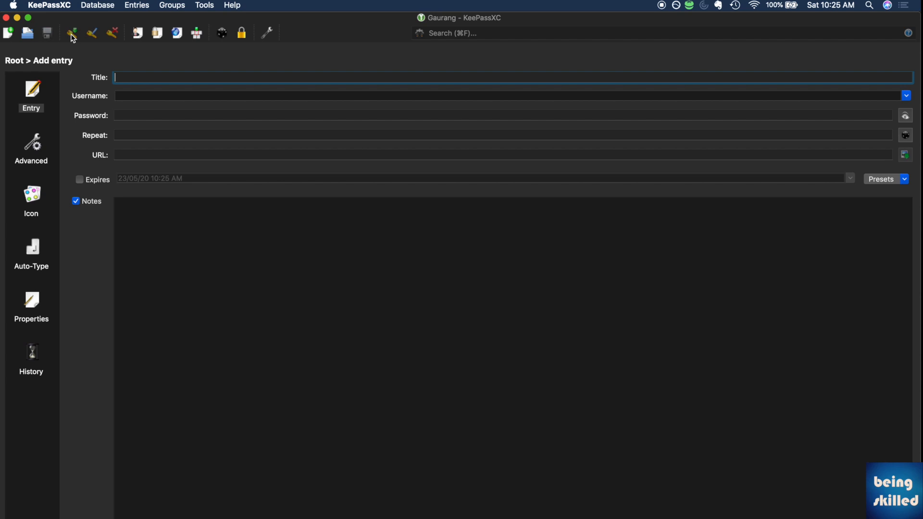
- Fill the new entry with title Twitter, username testing, a generated 14-character password and URL twitter.com
{"action": "type", "text": "Twitter"}
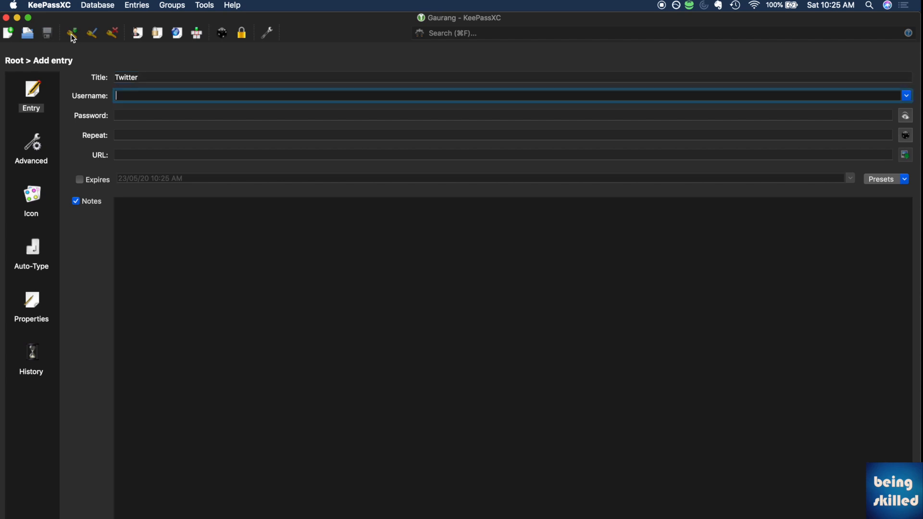
{"action": "type", "text": "testing"}
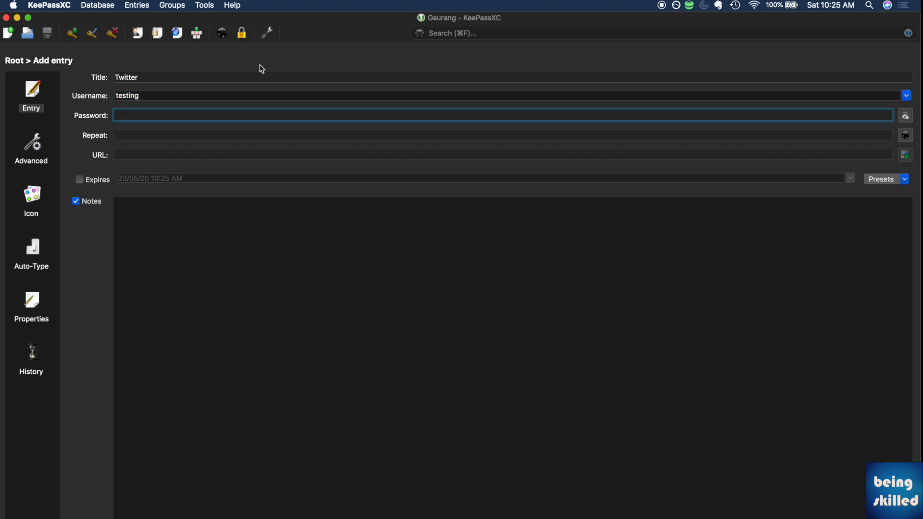
{"action": "left_click", "coordinate": [905, 116]}
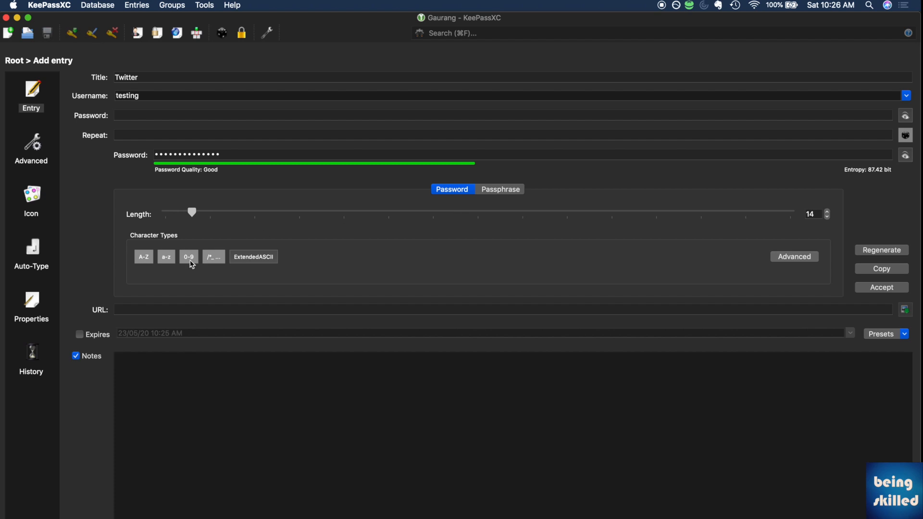
{"action": "mouse_move", "coordinate": [425, 228]}
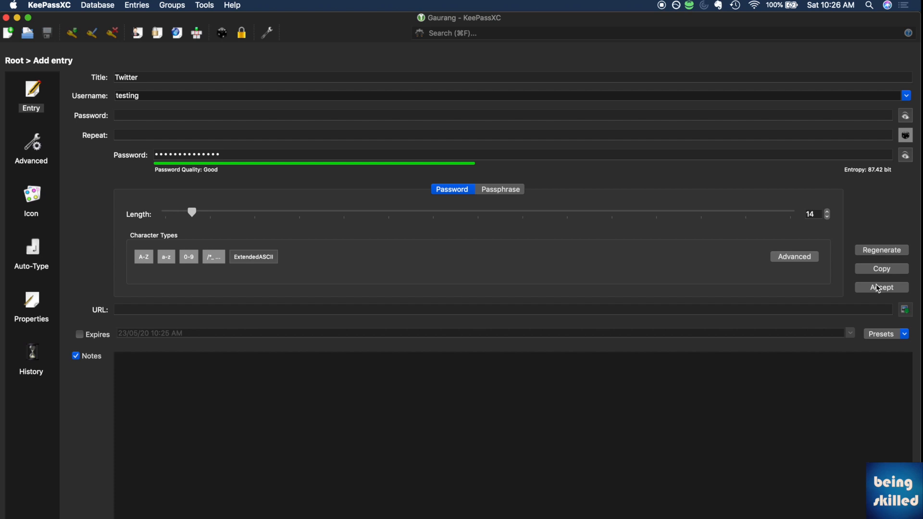
{"action": "left_click", "coordinate": [882, 288]}
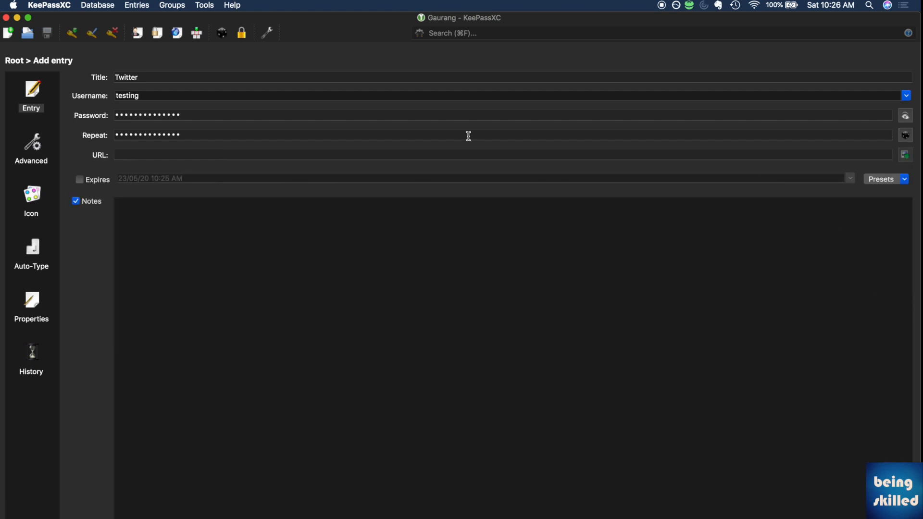
{"action": "mouse_move", "coordinate": [446, 158]}
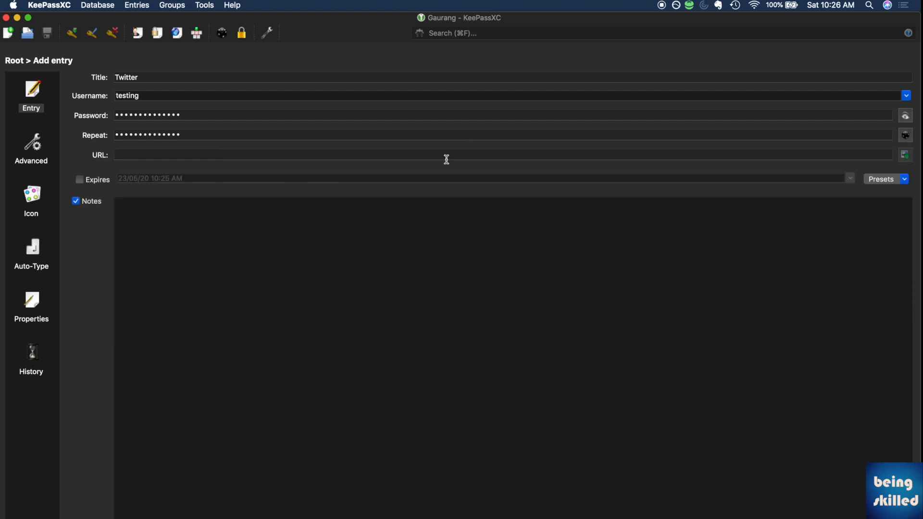
{"action": "type", "text": "twitter."}
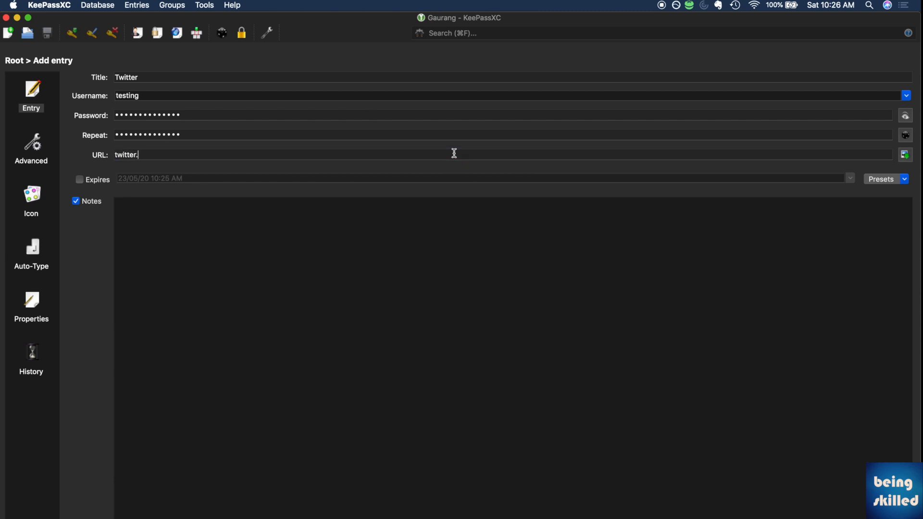
{"action": "type", "text": "com"}
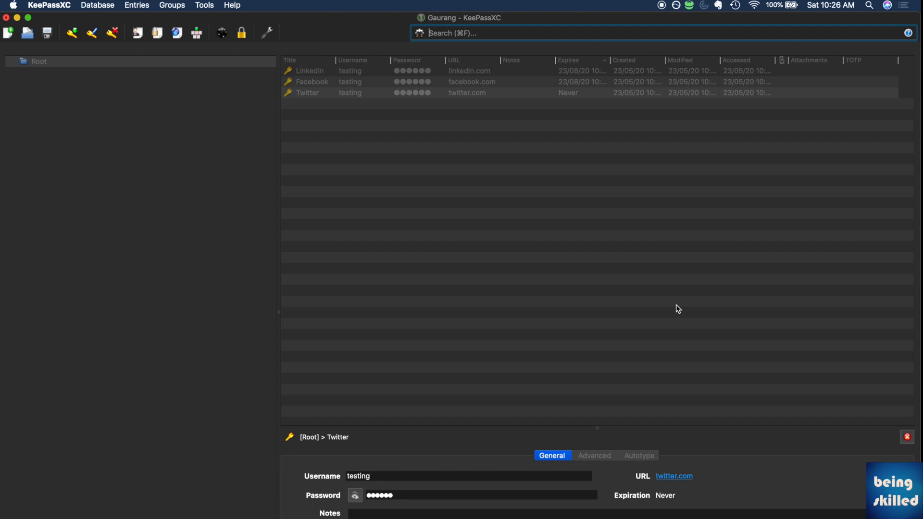
{"action": "mouse_move", "coordinate": [547, 206]}
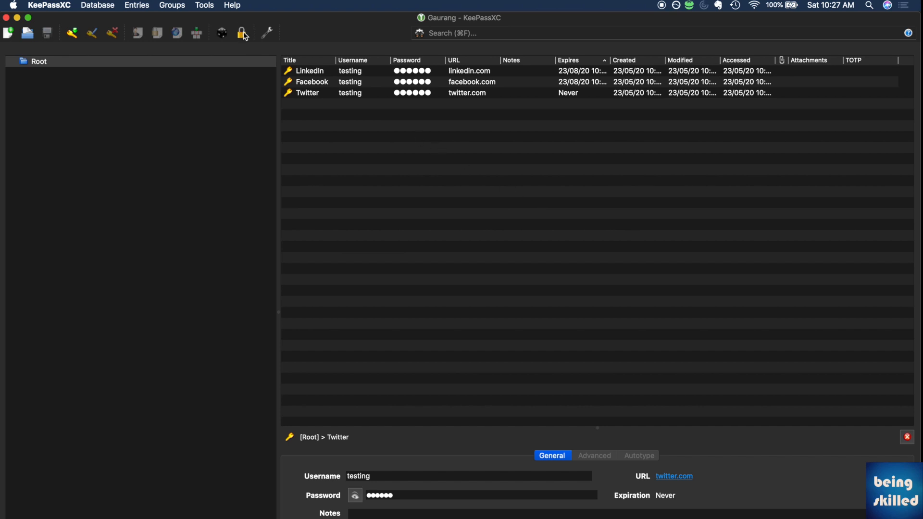
{"action": "left_click", "coordinate": [242, 33]}
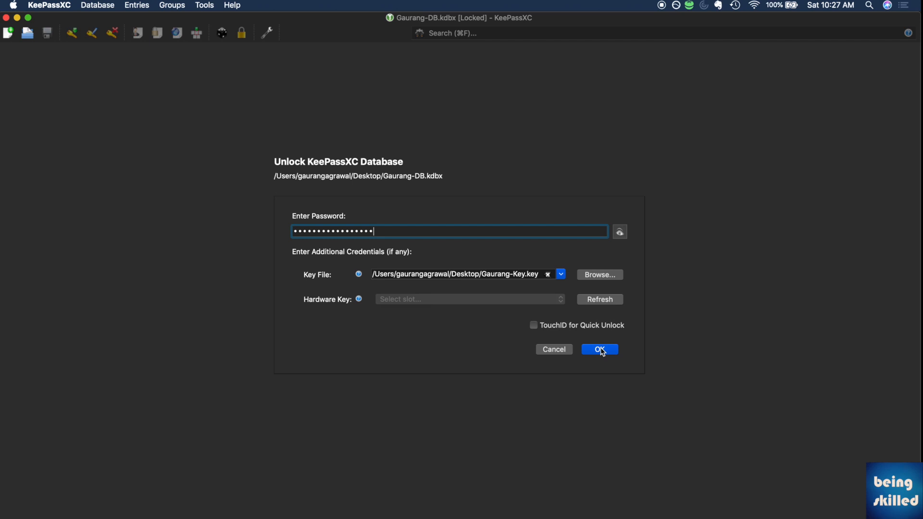
{"action": "left_click", "coordinate": [599, 349]}
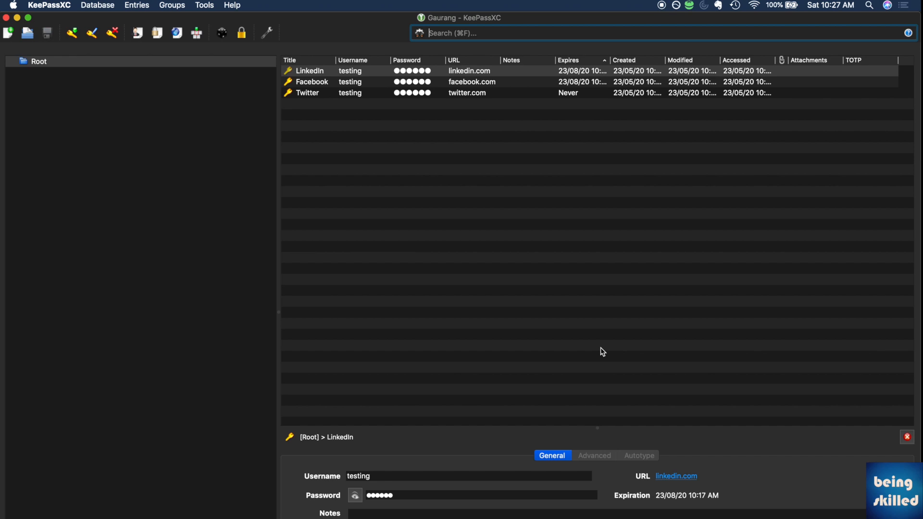
- Show the LinkedIn entry's context menu of copy, edit and URL actions
{"action": "left_click", "coordinate": [469, 70]}
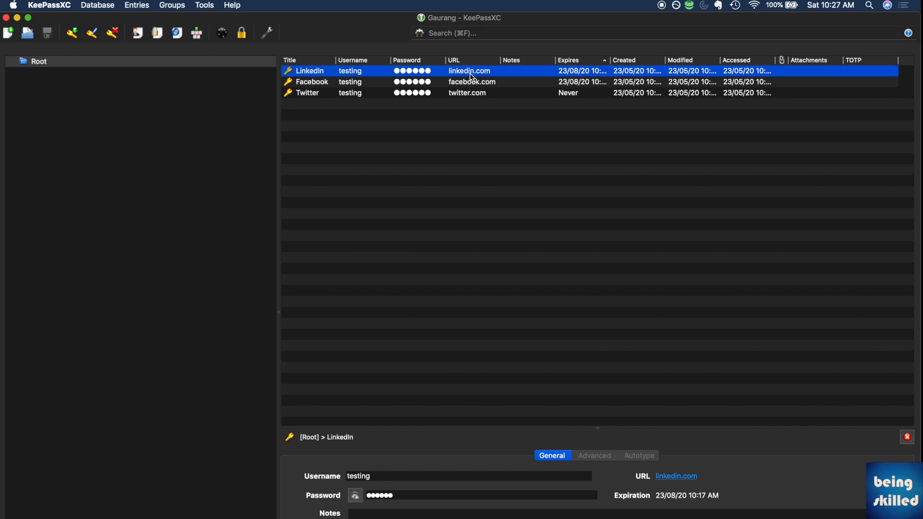
{"action": "right_click", "coordinate": [470, 70]}
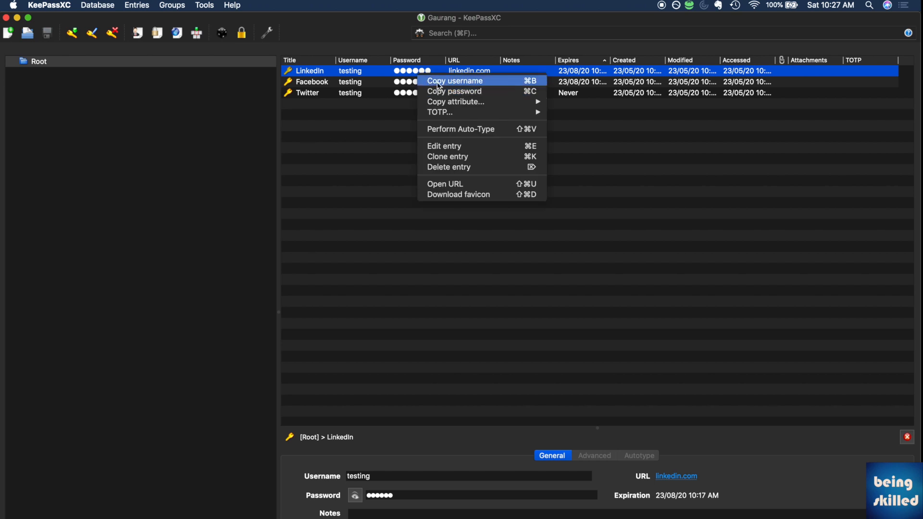
{"action": "mouse_move", "coordinate": [453, 91]}
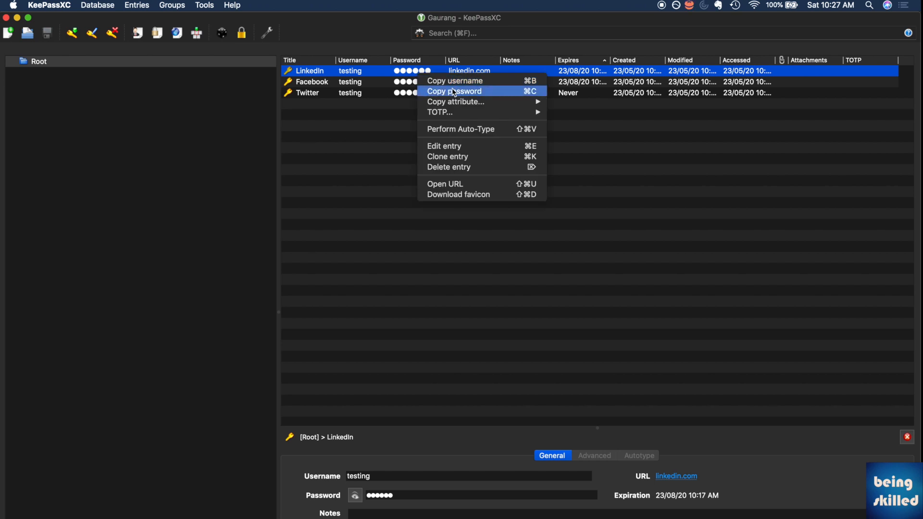
{"action": "mouse_move", "coordinate": [463, 147]}
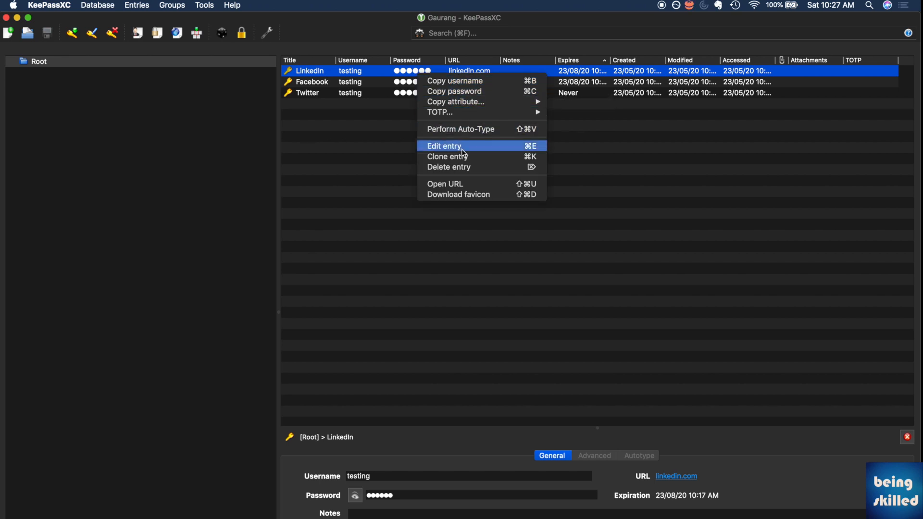
{"action": "mouse_move", "coordinate": [508, 187]}
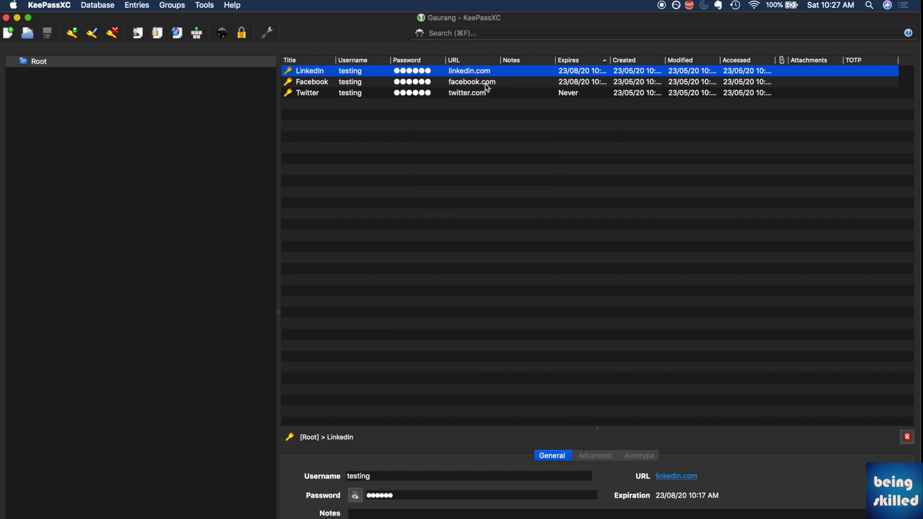
{"action": "right_click", "coordinate": [469, 70]}
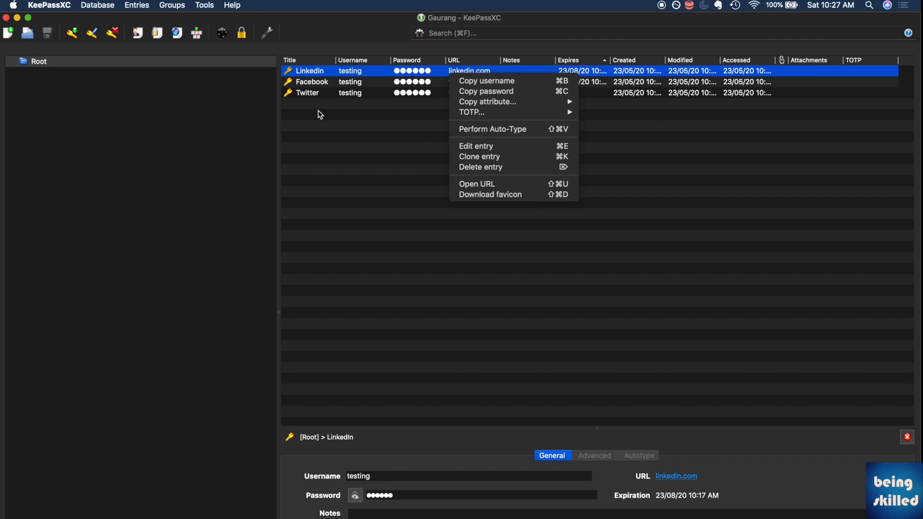